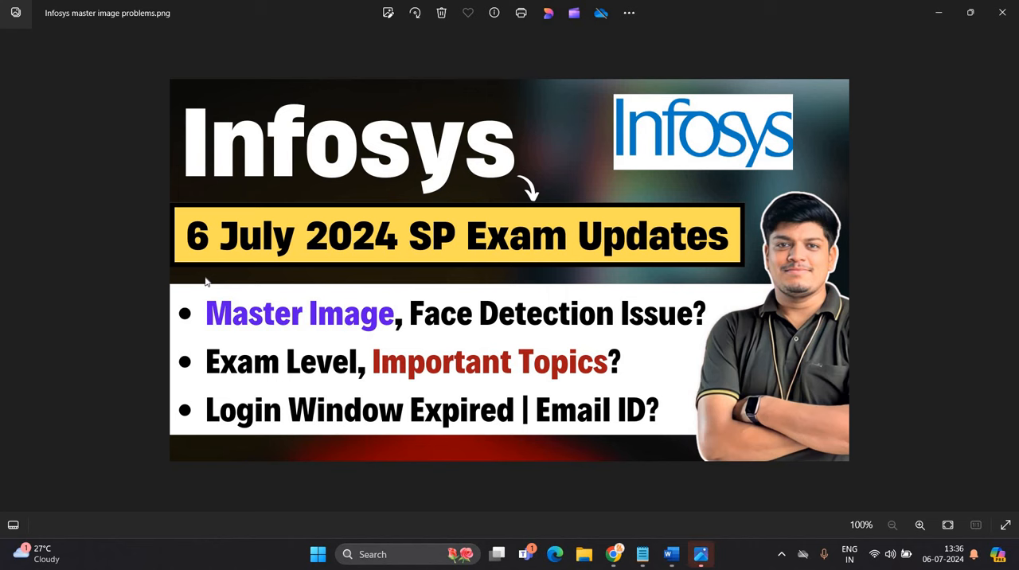
mouse_move(634, 497)
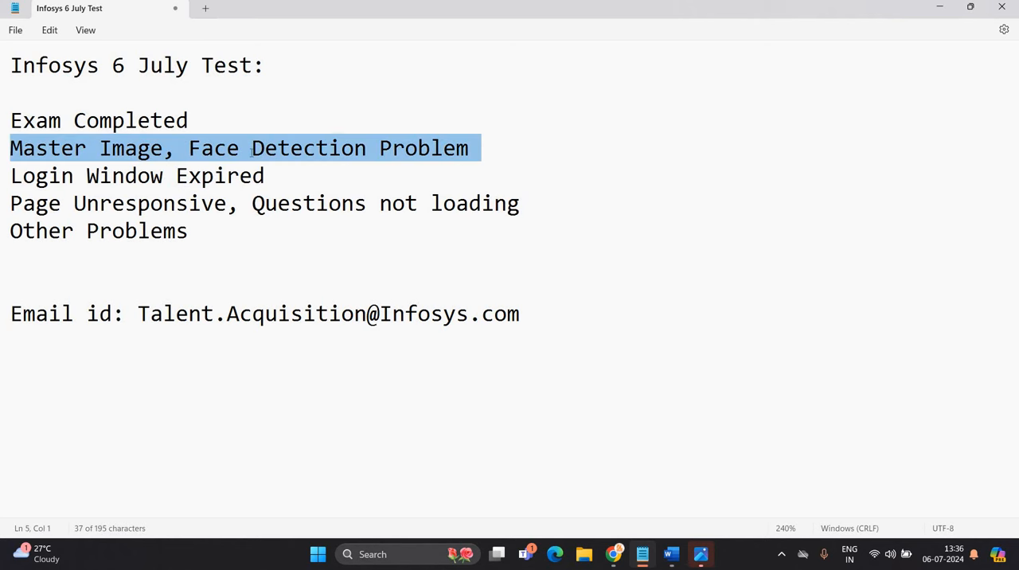
- Handwrite ink notes beside the email: underlined 11 AM, Facing, and master image
click(293, 175)
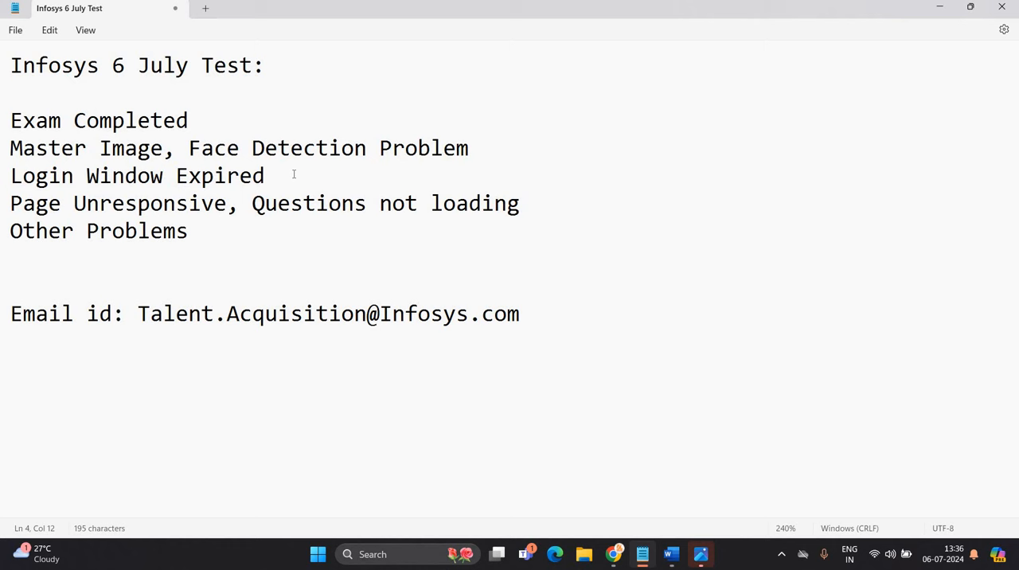
mouse_move(476, 230)
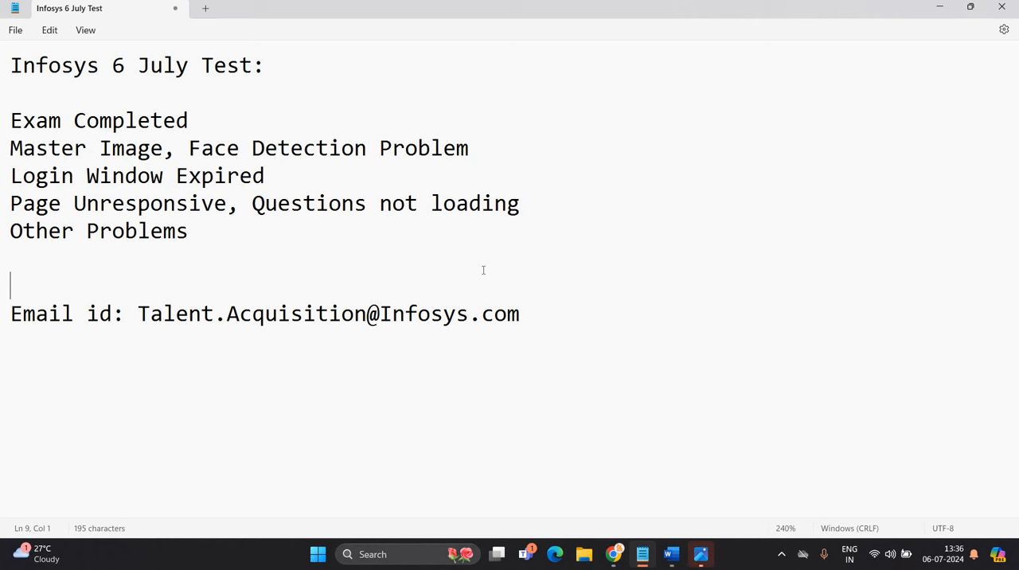
mouse_move(153, 302)
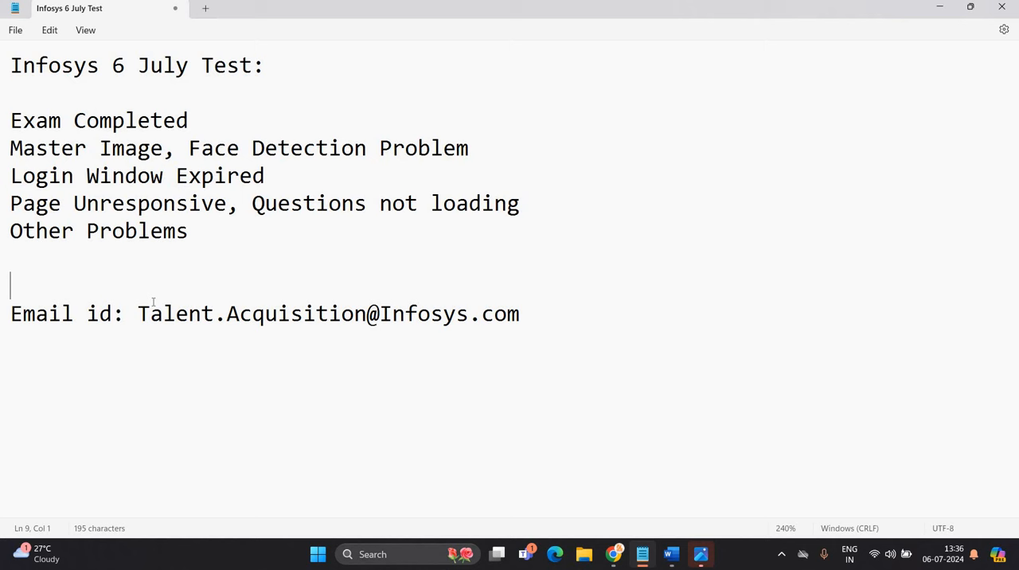
mouse_move(626, 545)
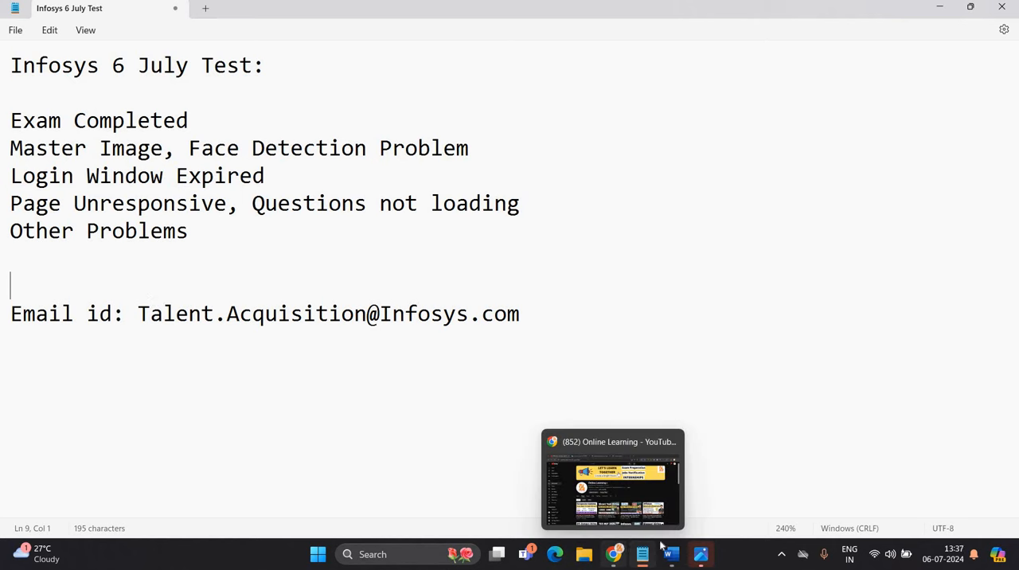
click(669, 555)
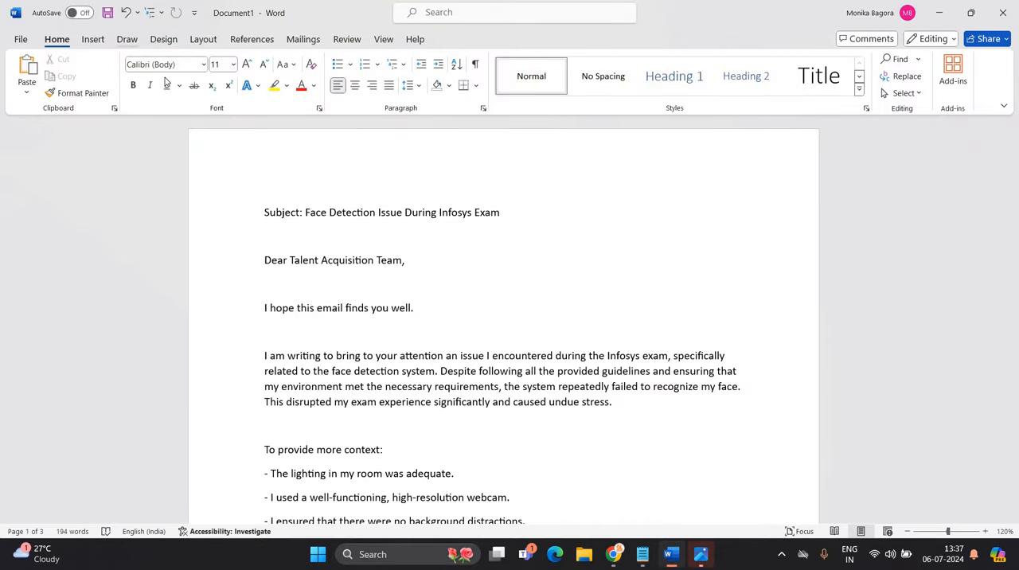
click(127, 38)
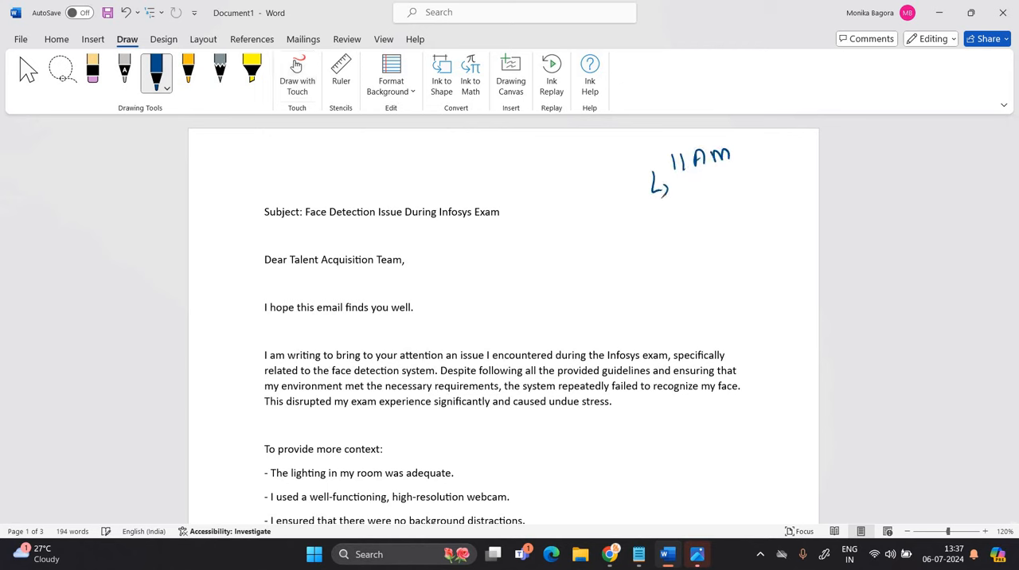
drag(653, 207, 749, 204)
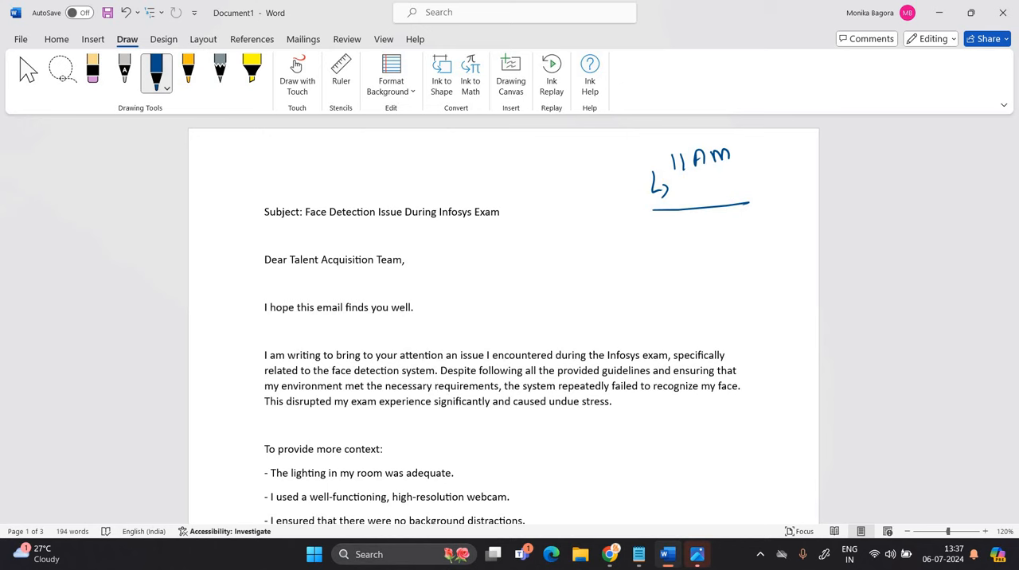
drag(677, 194, 725, 194)
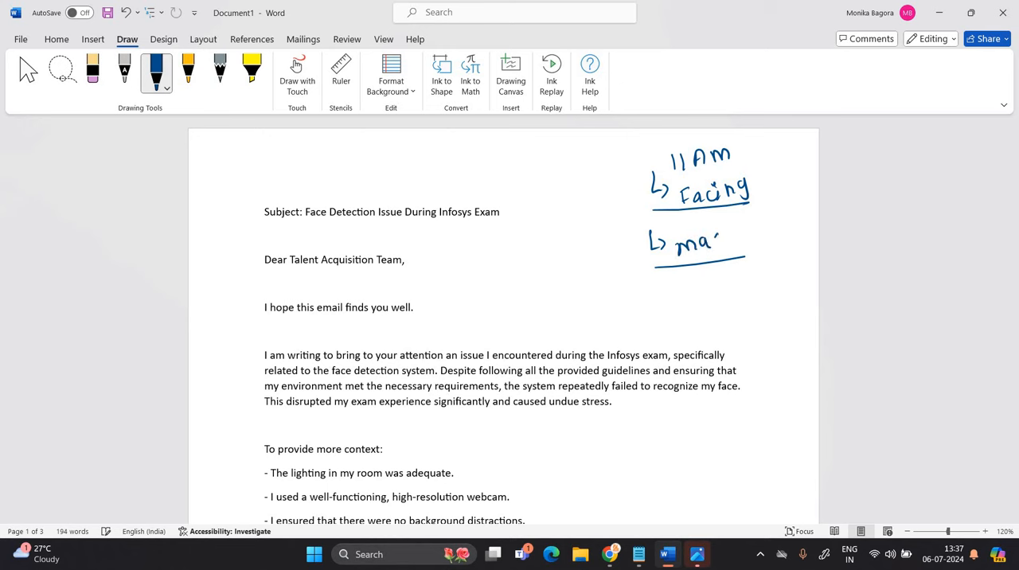
drag(693, 242, 764, 242)
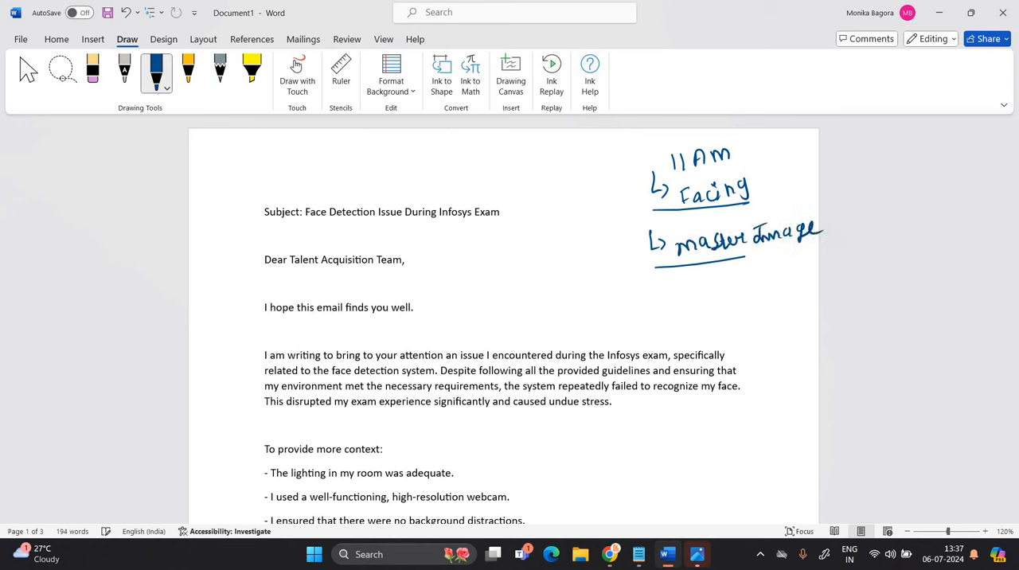
- Add change location and change laptop notes, with a circled tick beside Facing
drag(637, 300, 701, 295)
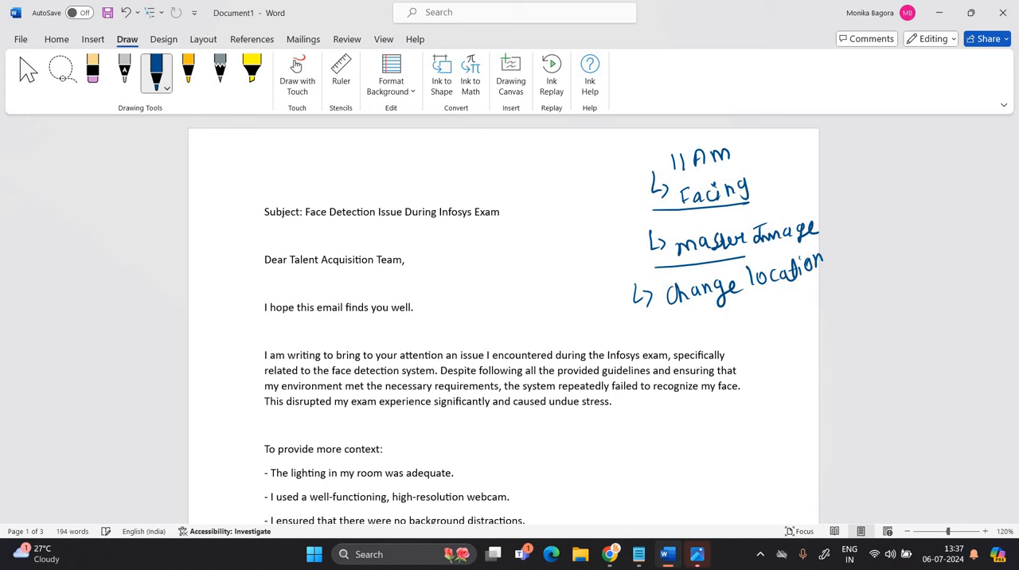
drag(629, 334, 704, 326)
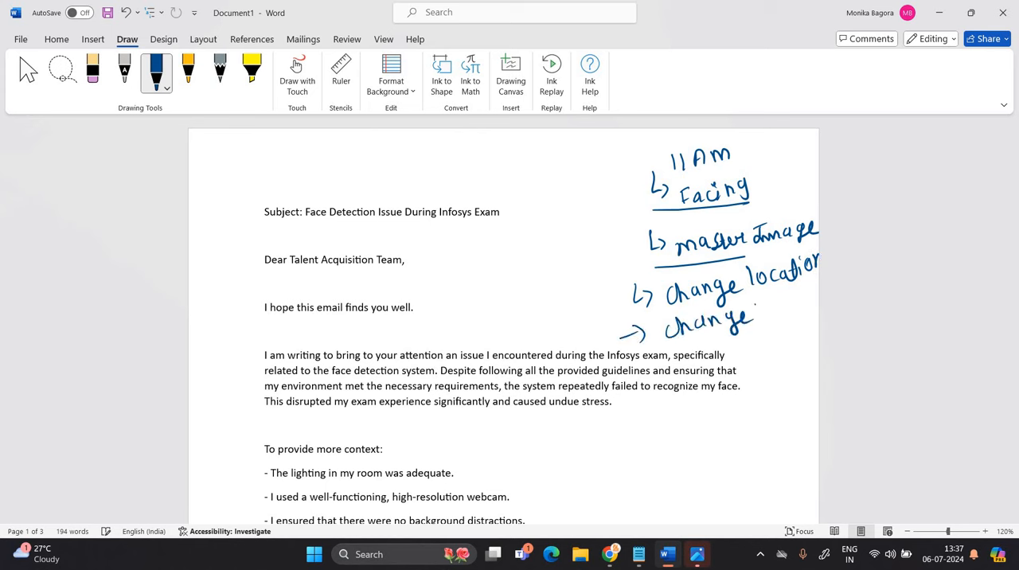
drag(757, 310, 820, 306)
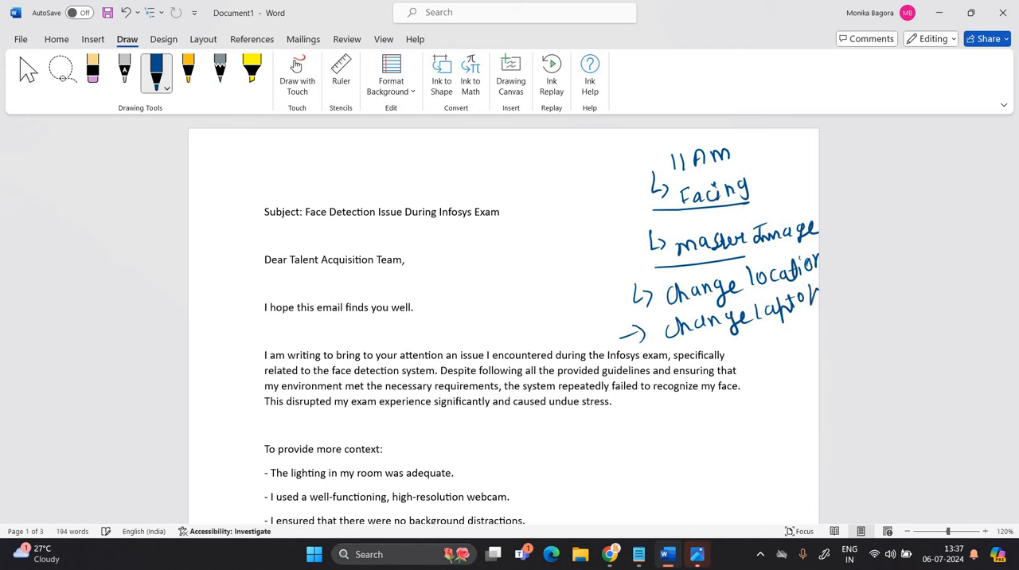
drag(767, 159, 804, 195)
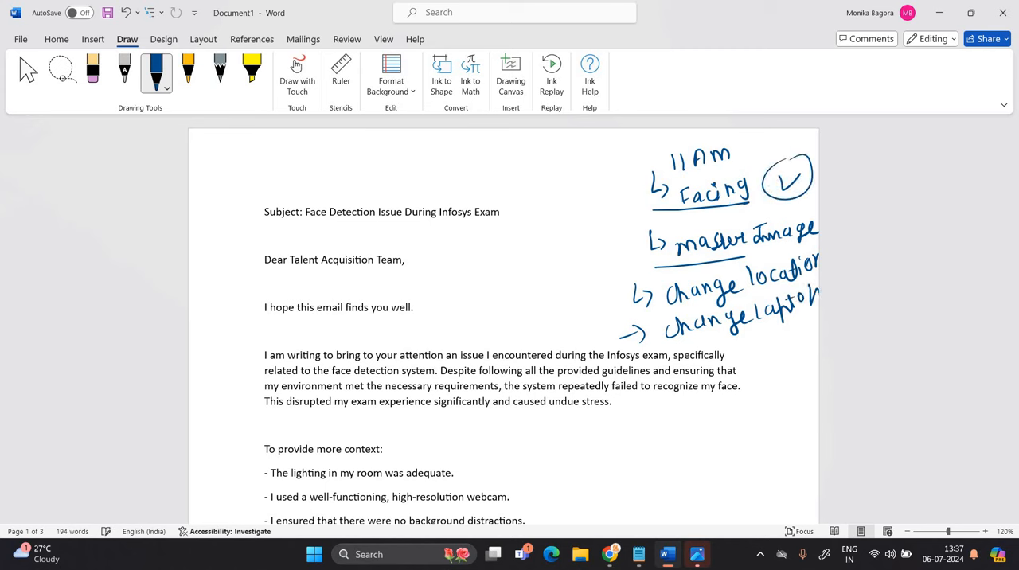
- Draw a circled X with arrows, note master image issue, and box the subject line
drag(550, 162, 609, 166)
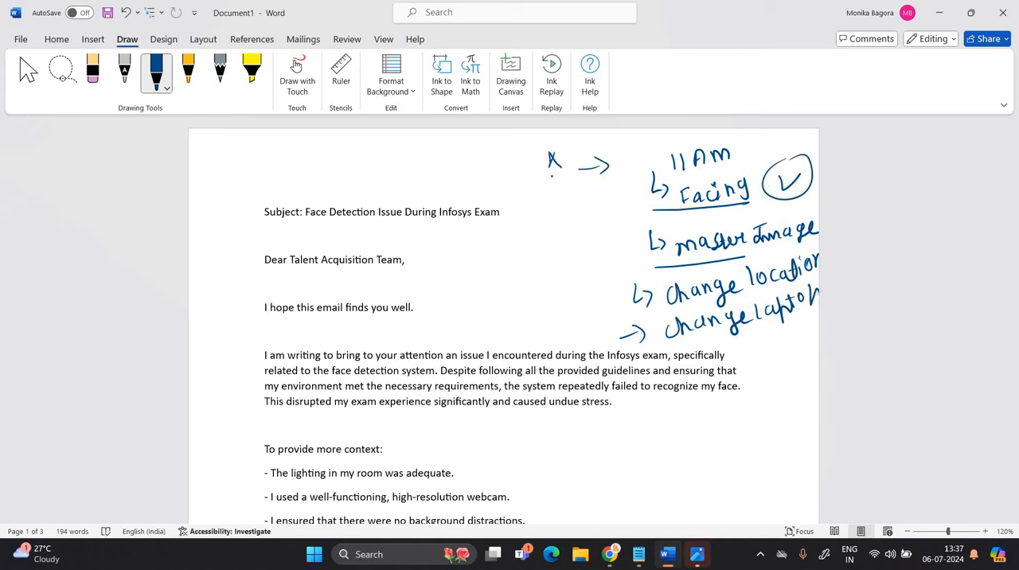
drag(555, 159, 554, 199)
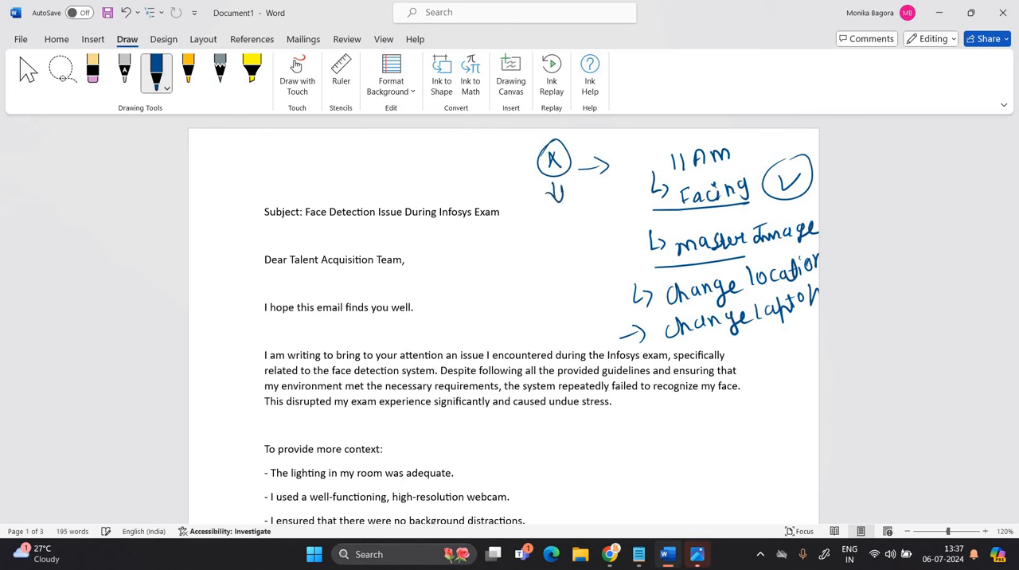
drag(555, 219, 602, 207)
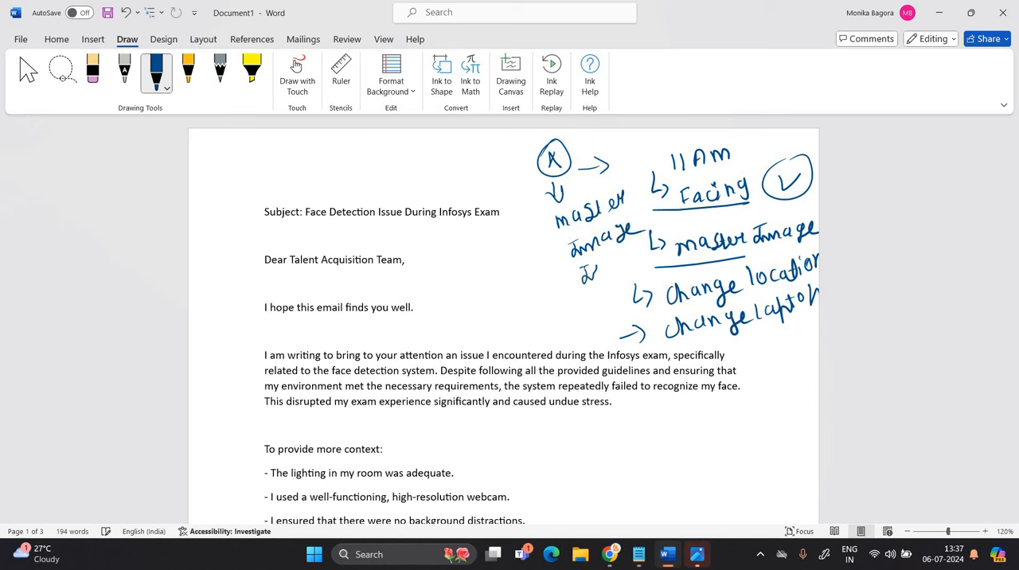
drag(582, 263, 650, 258)
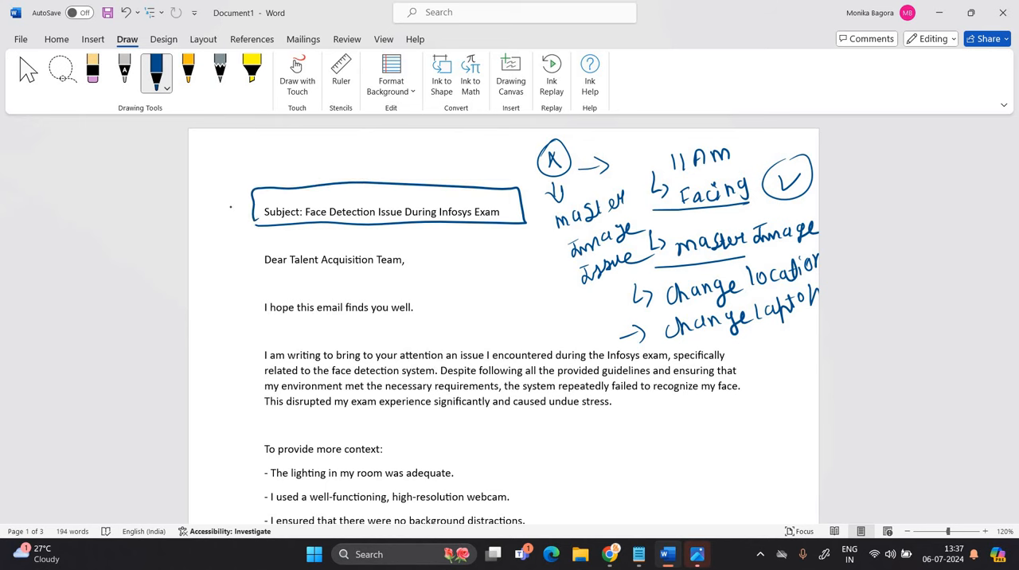
drag(231, 203, 359, 231)
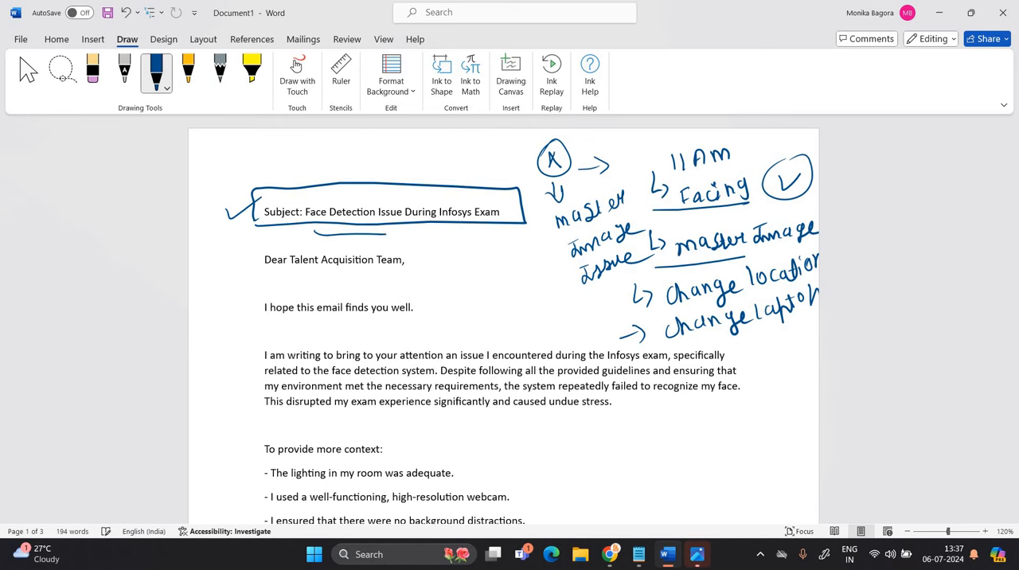
- Tick and underline the context bullet points further down the email
scroll(down, 3)
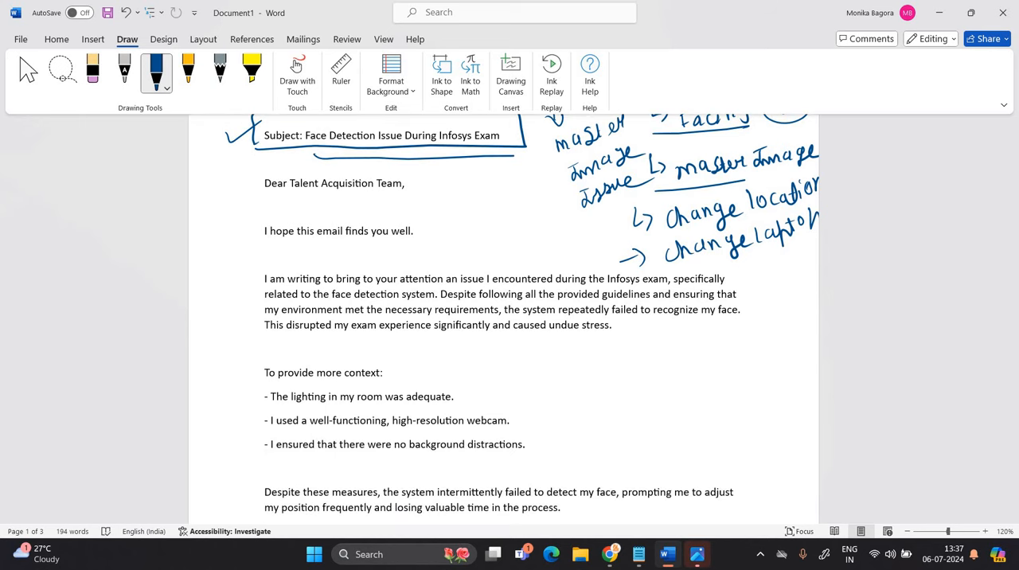
drag(268, 206, 401, 204)
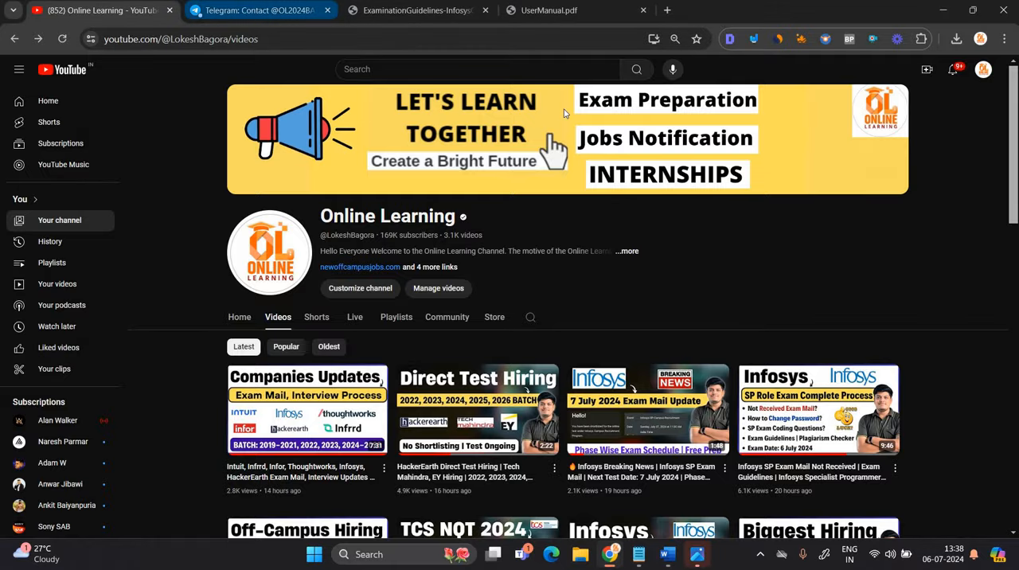
- Bring up the YouTube tab with the Online Learning channel's videos
click(261, 9)
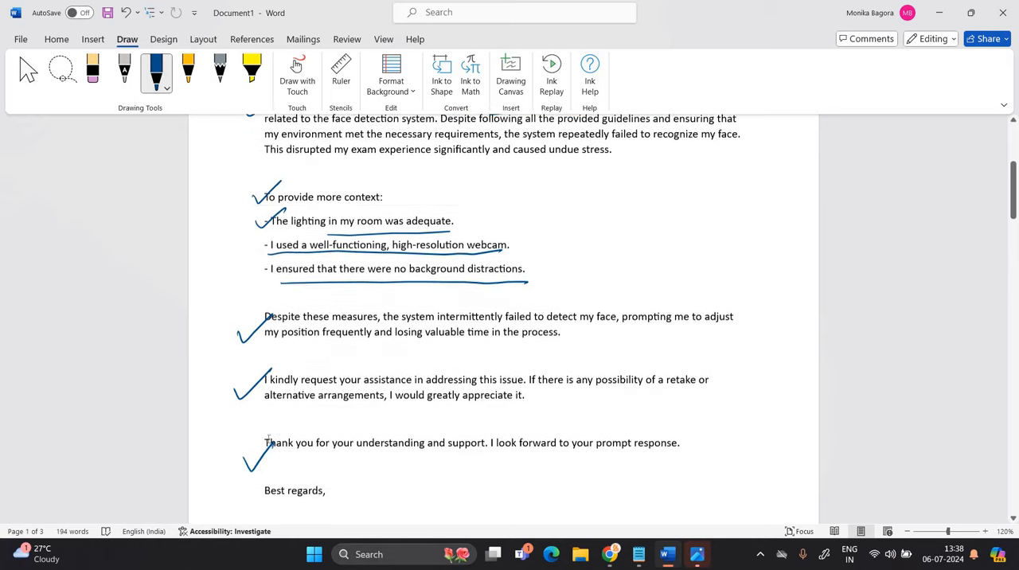
- Scroll through the ink-ticked email paragraphs in Word
scroll(down, 3)
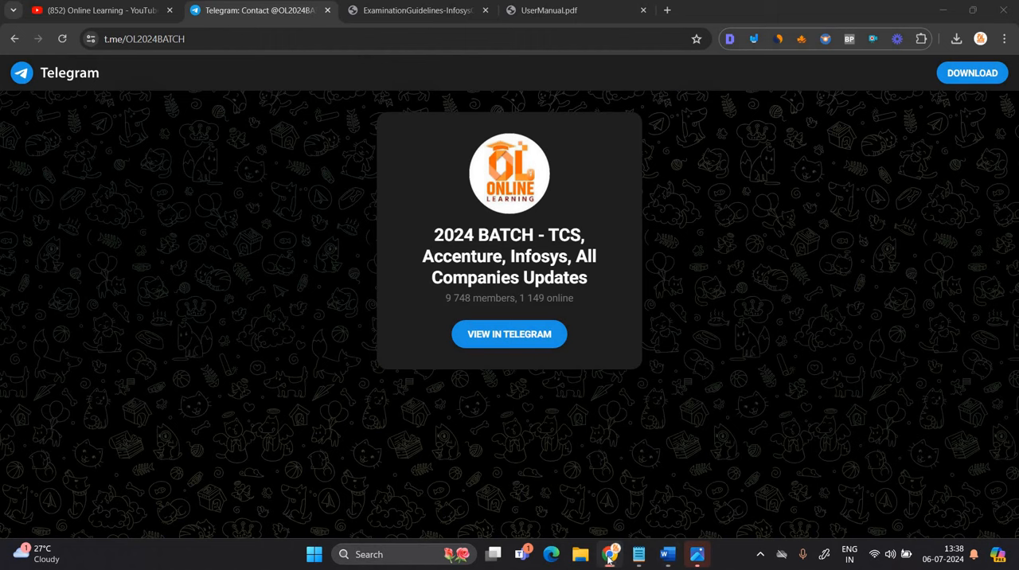
- Show the UserManual.pdf on the Capture Master Image step, zoomed in
click(574, 10)
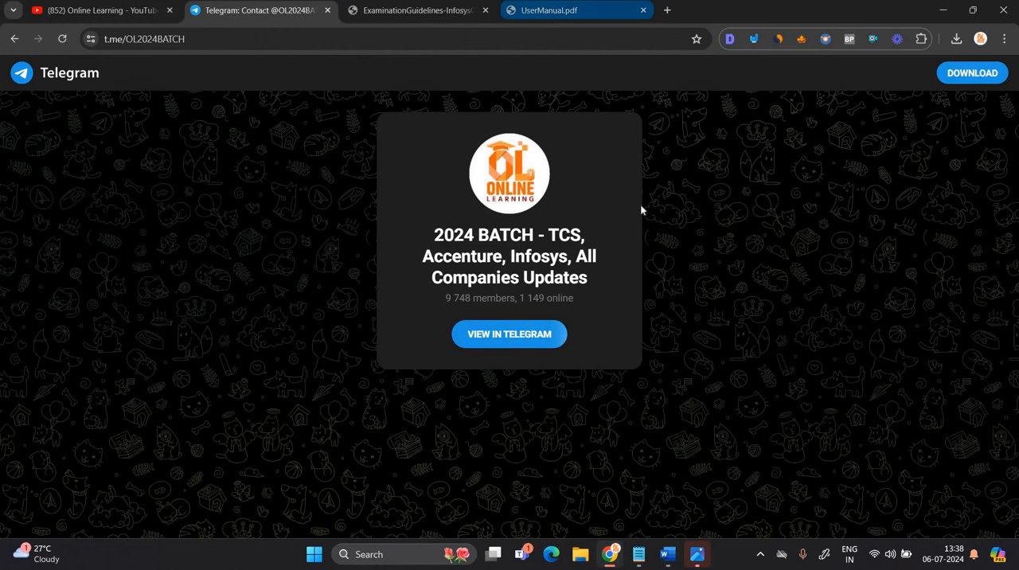
click(577, 10)
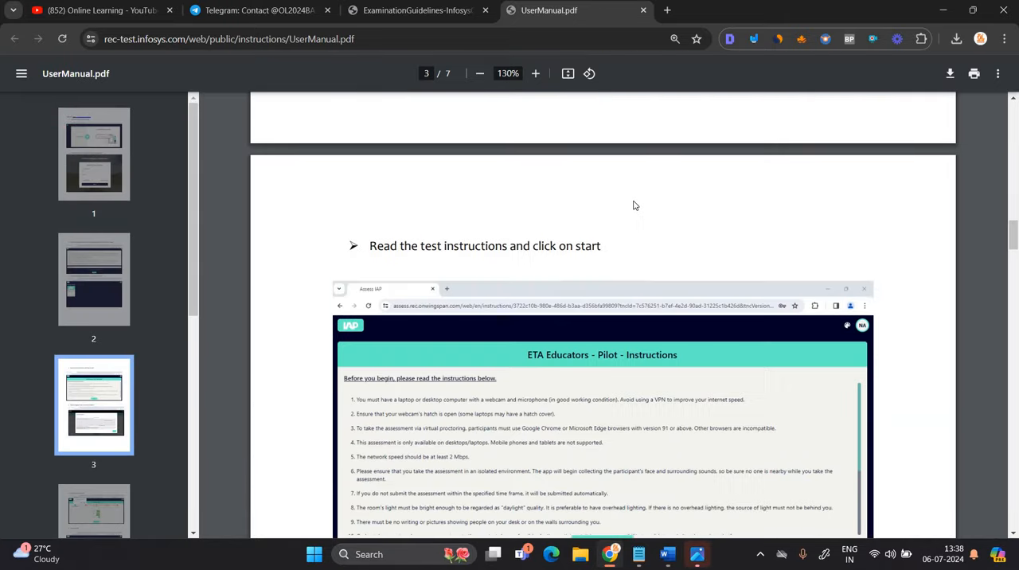
scroll(down, 3)
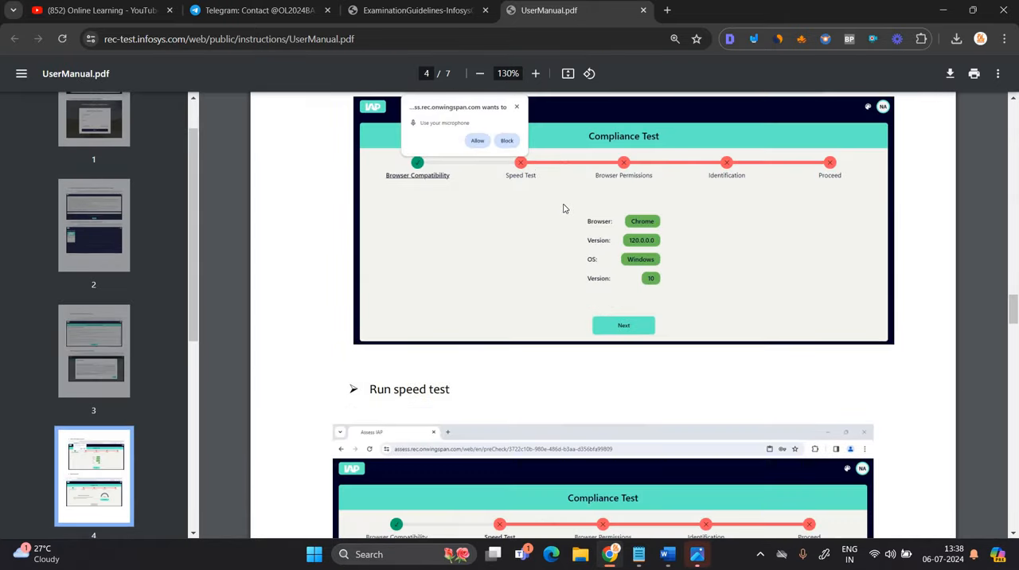
scroll(down, 3)
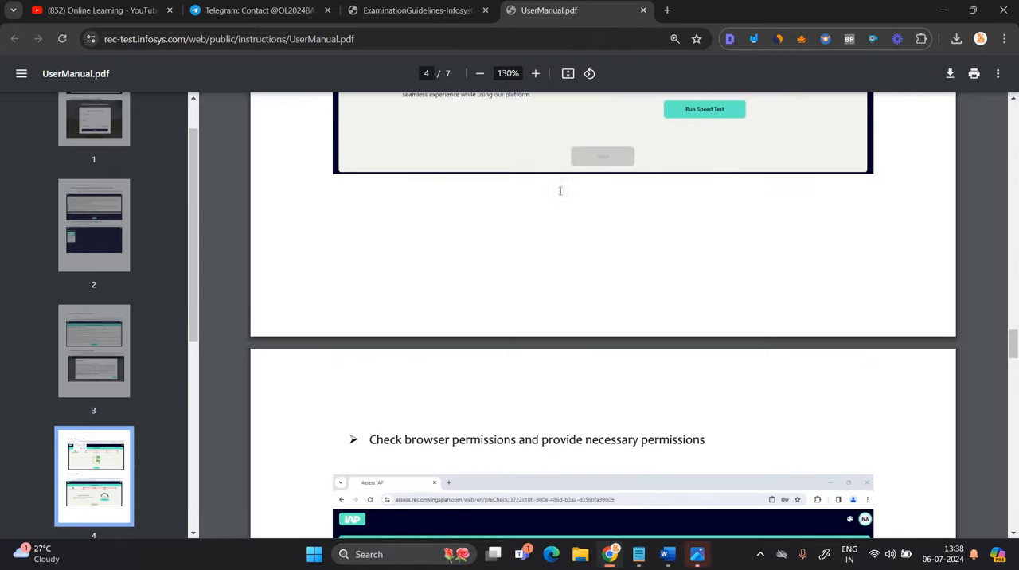
scroll(down, 3)
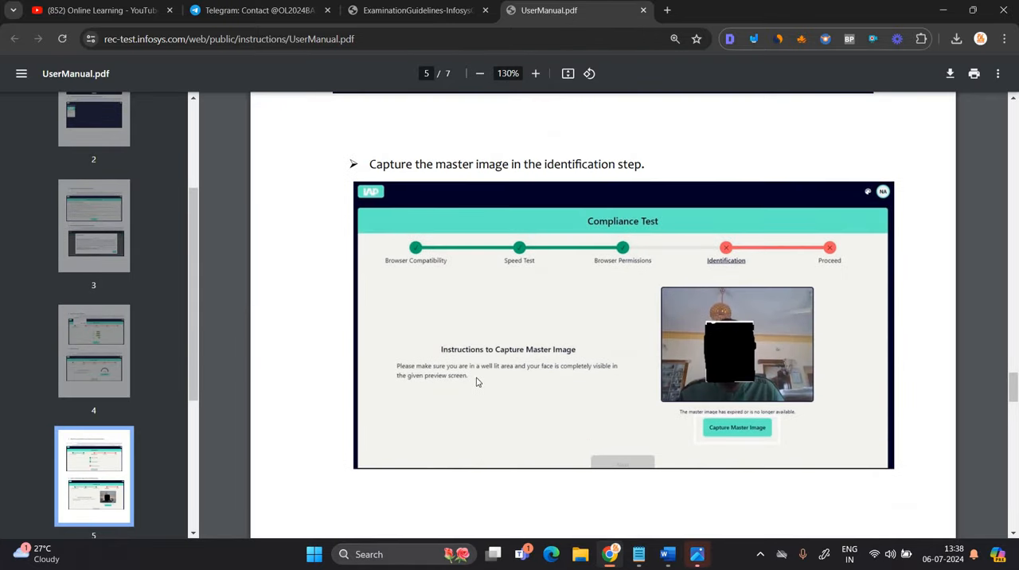
mouse_move(494, 402)
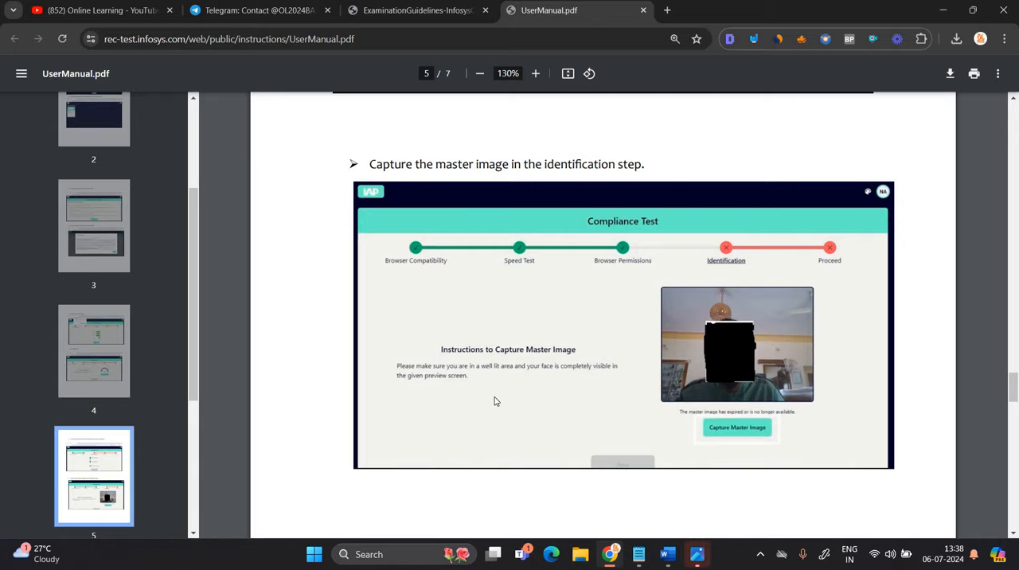
click(535, 73)
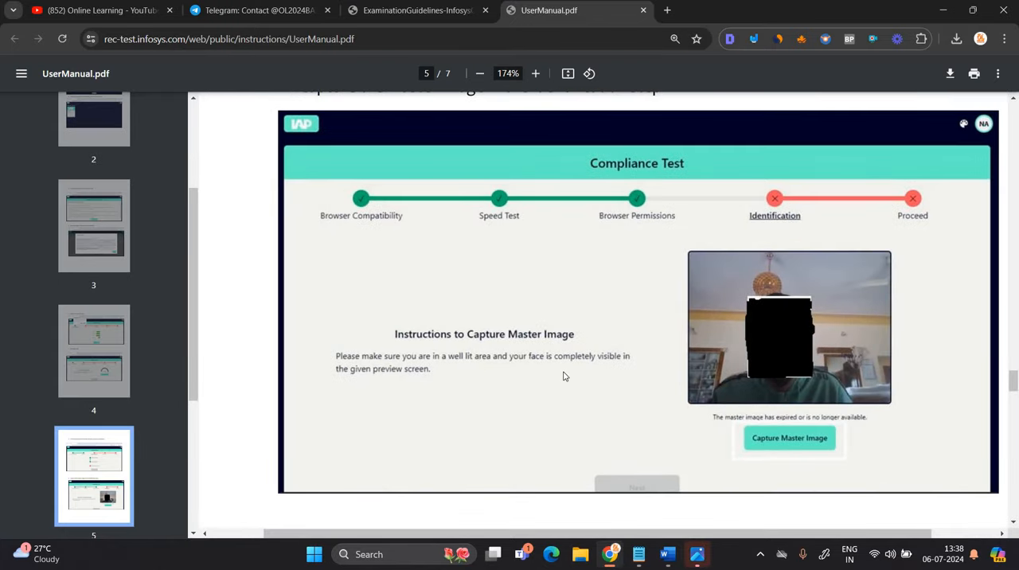
mouse_move(405, 392)
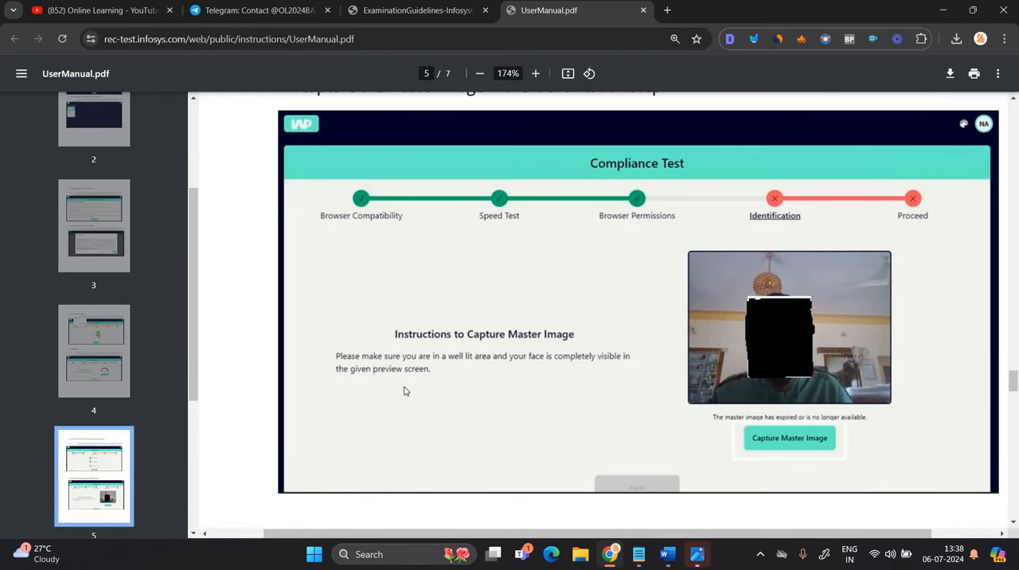
mouse_move(471, 376)
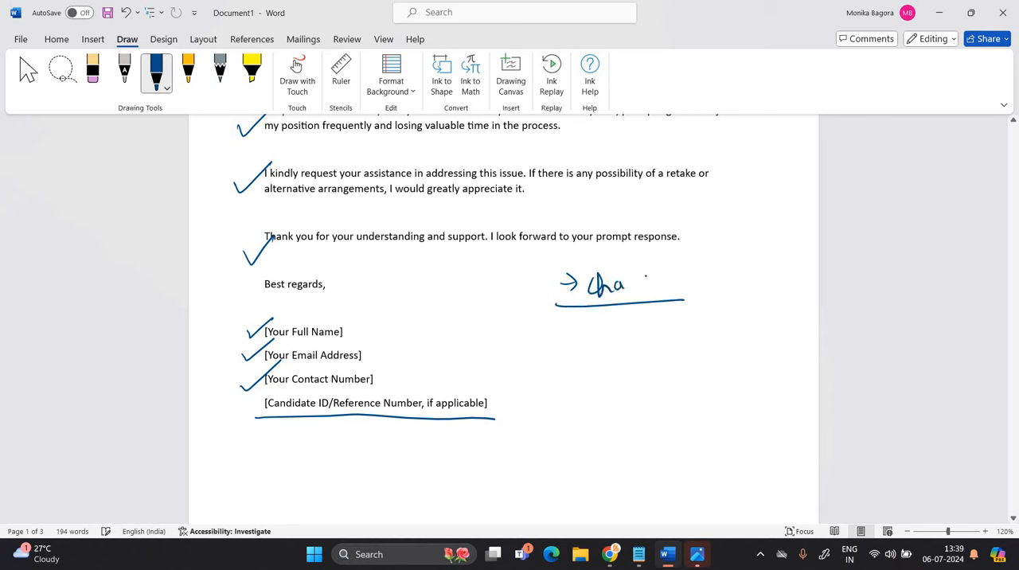
- Handwrite an underlined change location note with light and face sub-points beside the signature
drag(629, 287, 714, 274)
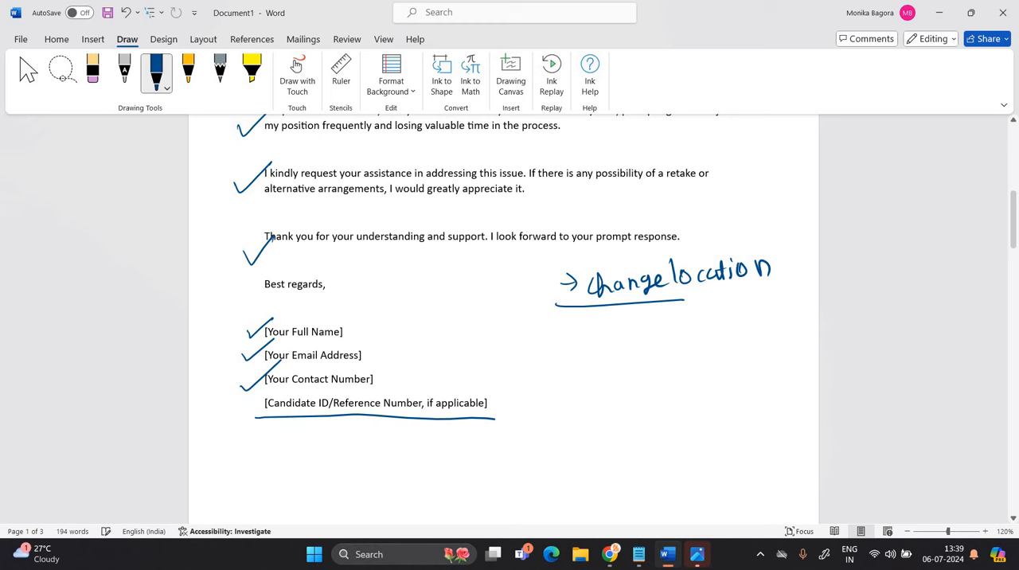
drag(558, 335, 730, 350)
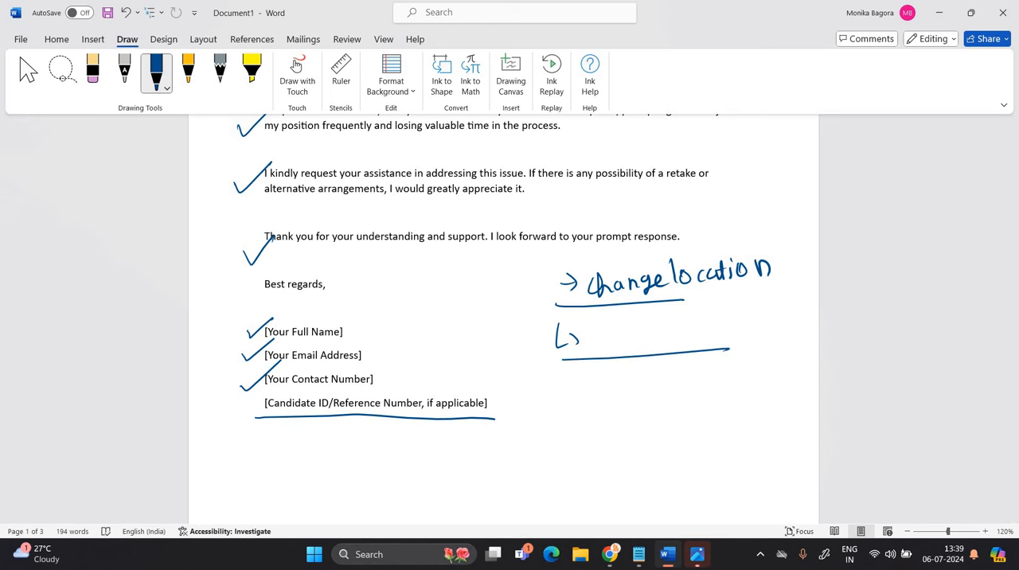
drag(589, 327, 602, 346)
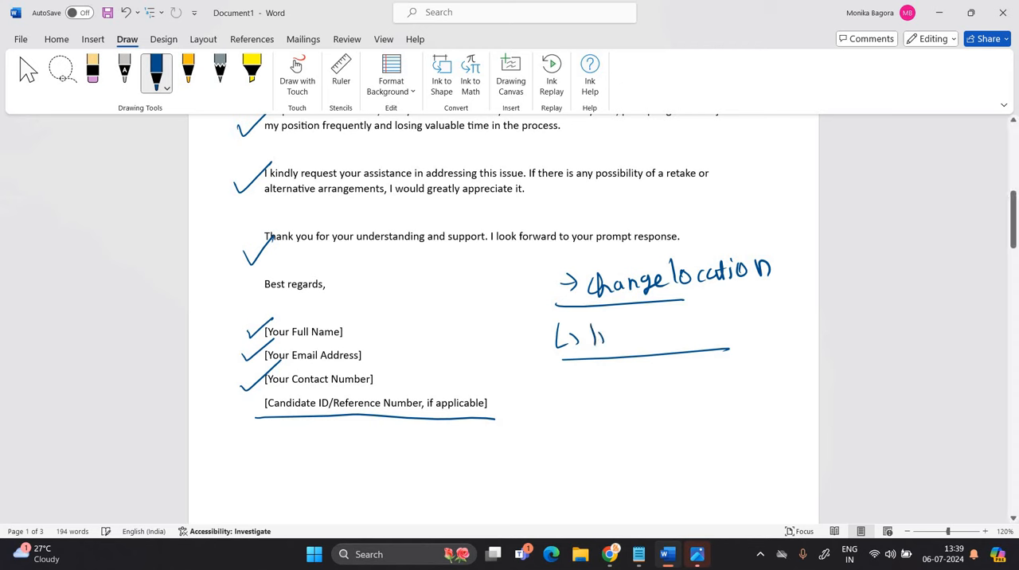
drag(581, 332, 661, 331)
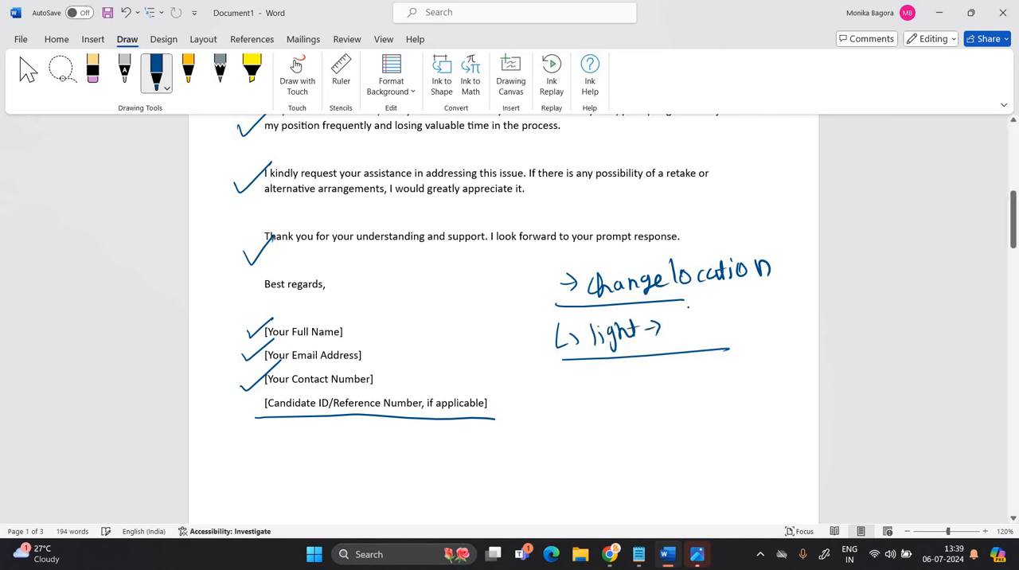
drag(677, 327, 773, 319)
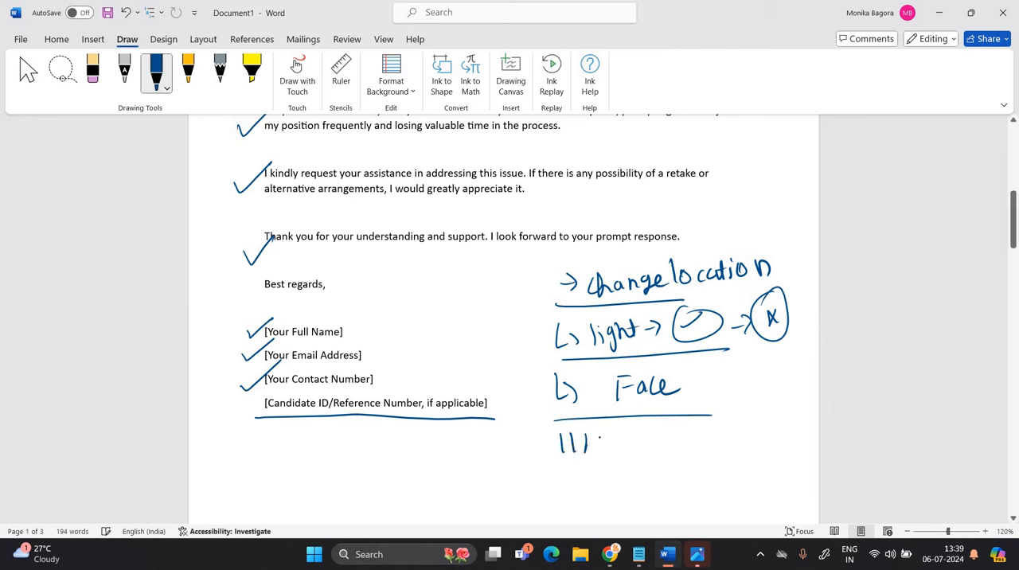
- Note the 11AM-11:30AM slot, window, mail and 30 mins below it
drag(586, 442, 650, 442)
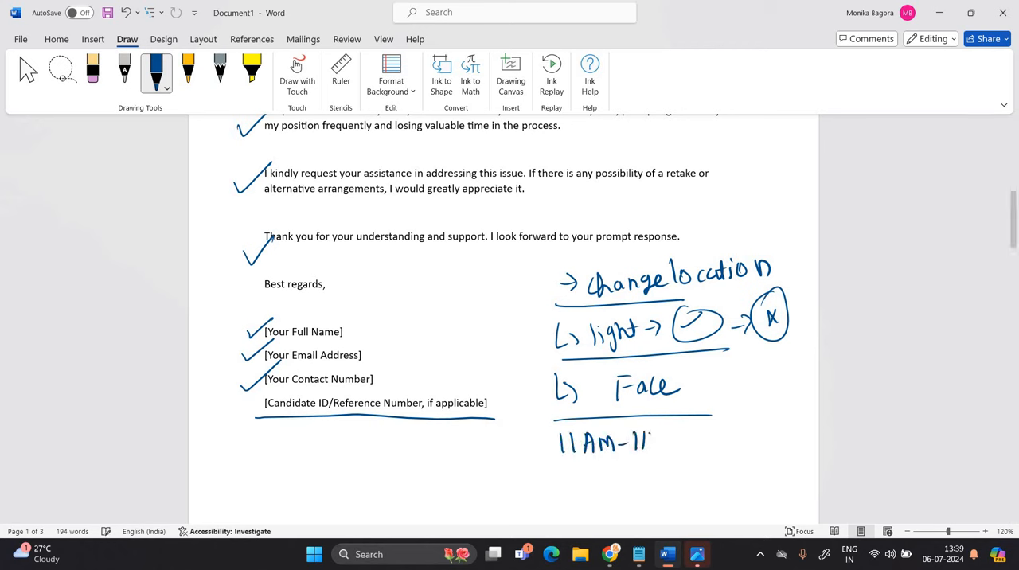
drag(653, 443, 704, 443)
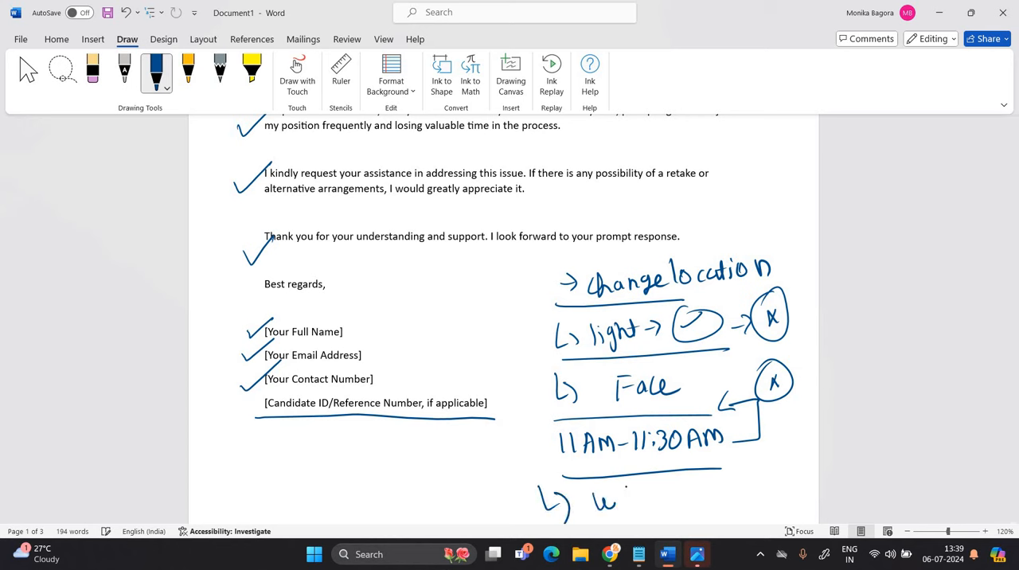
drag(597, 494, 669, 494)
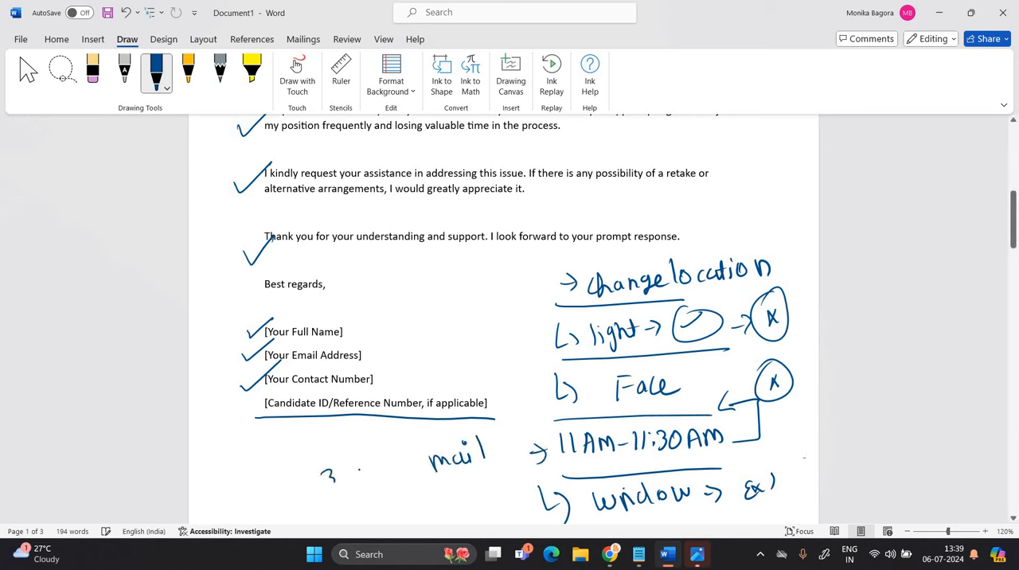
drag(327, 475, 401, 465)
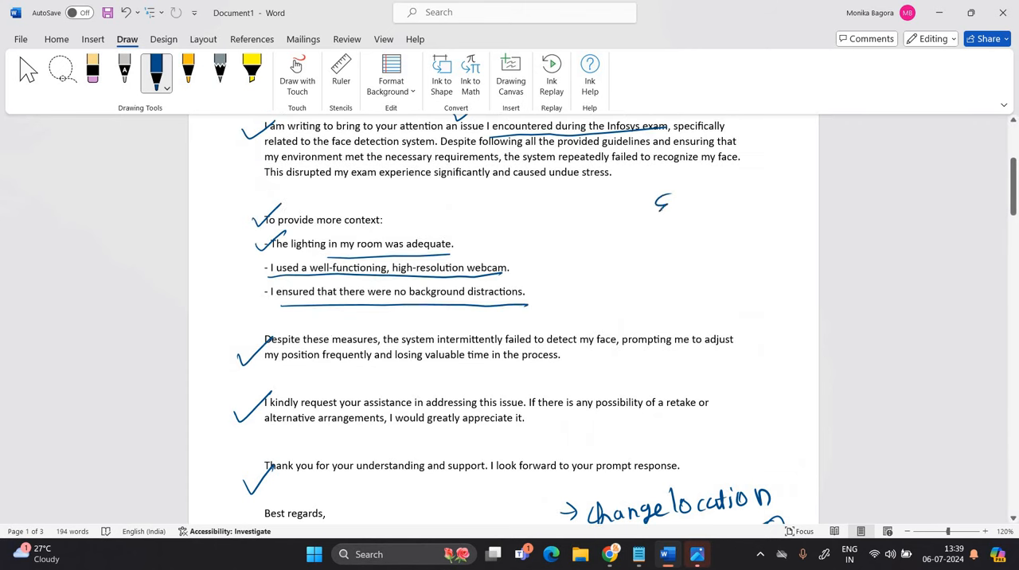
- Ink a circled exam completed note, then experience and resolve beneath it
drag(653, 204, 768, 200)
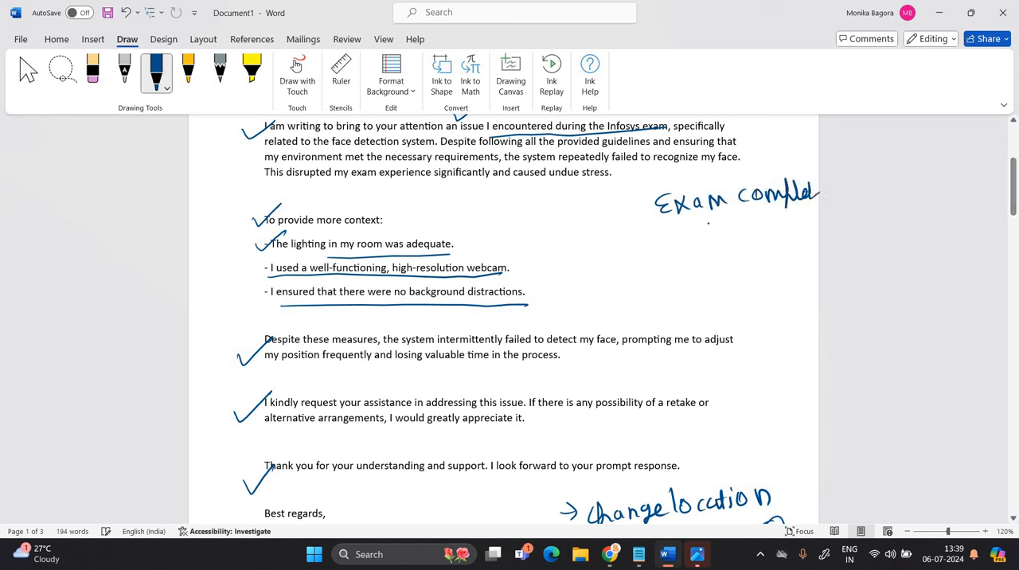
drag(592, 223, 650, 186)
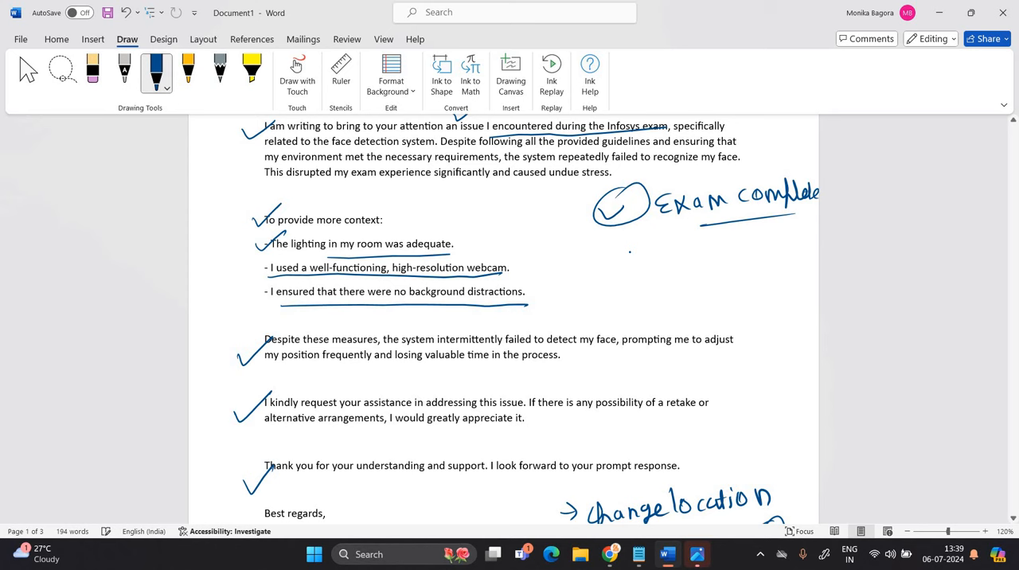
drag(608, 258, 698, 255)
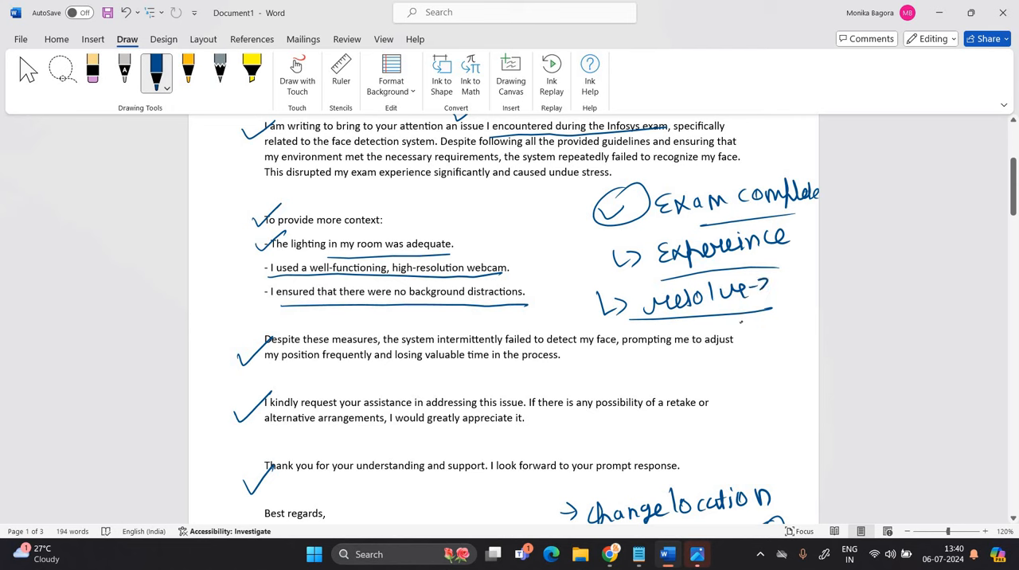
- Write master image beside resolve and system beside the retake request
drag(740, 319, 809, 318)
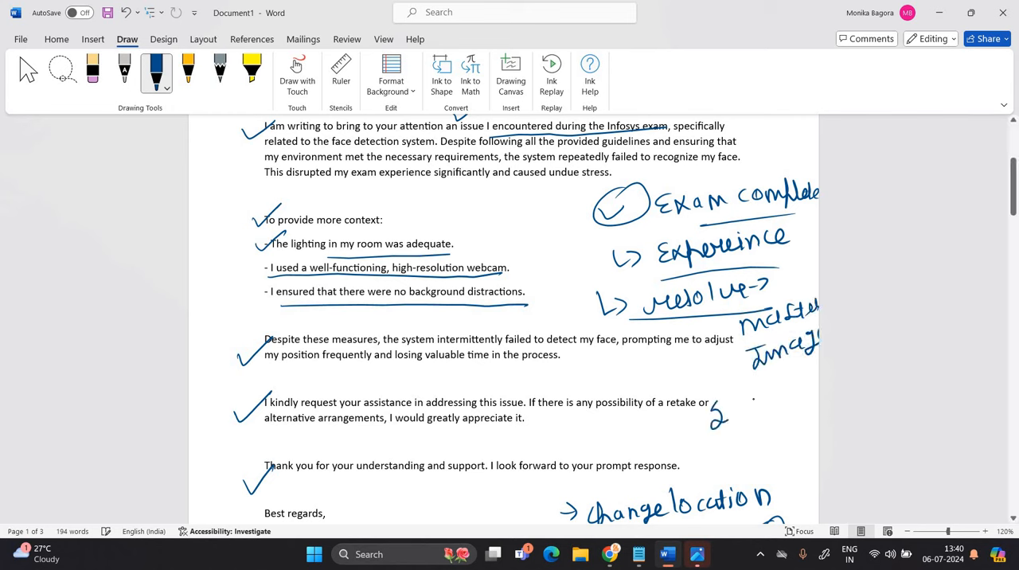
drag(714, 414, 800, 406)
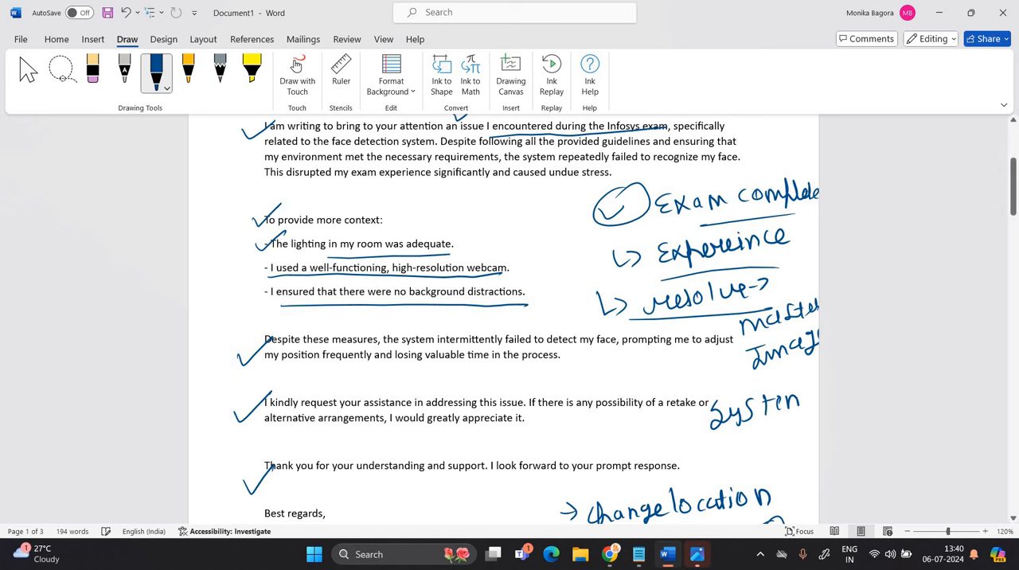
drag(720, 443, 784, 443)
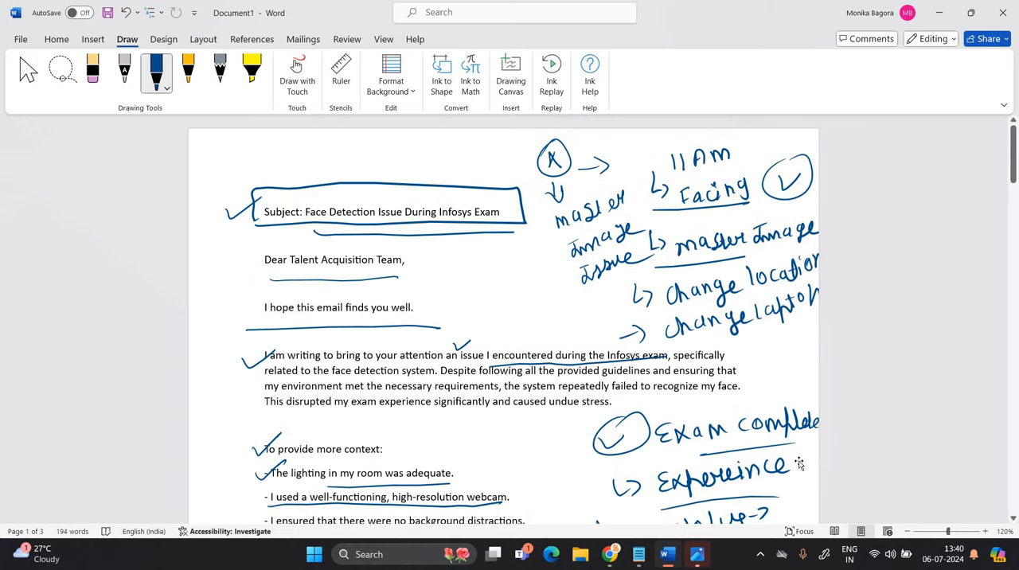
scroll(down, 3)
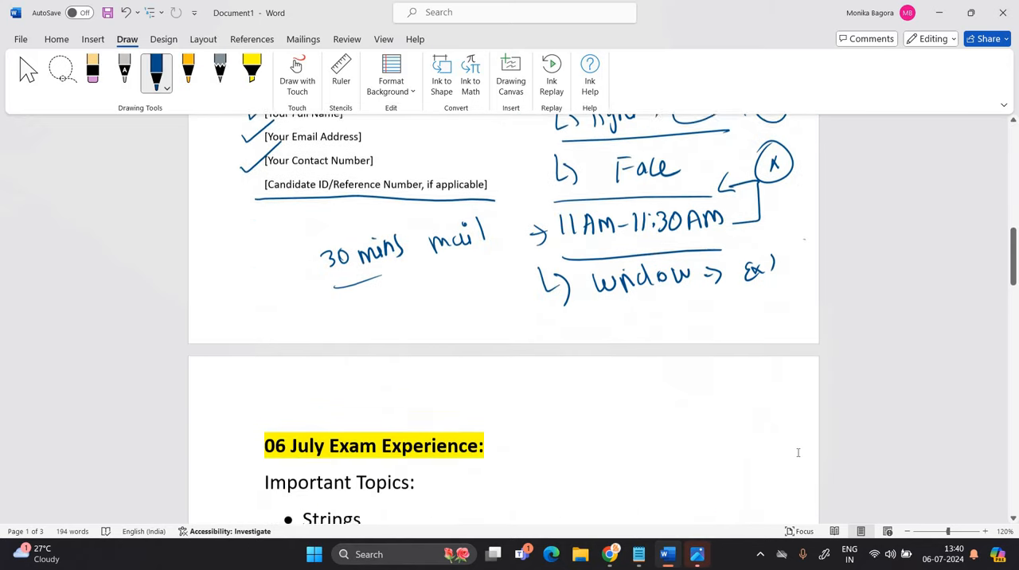
- Check the Notepad list of test problems, highlighting a line
scroll(down, 3)
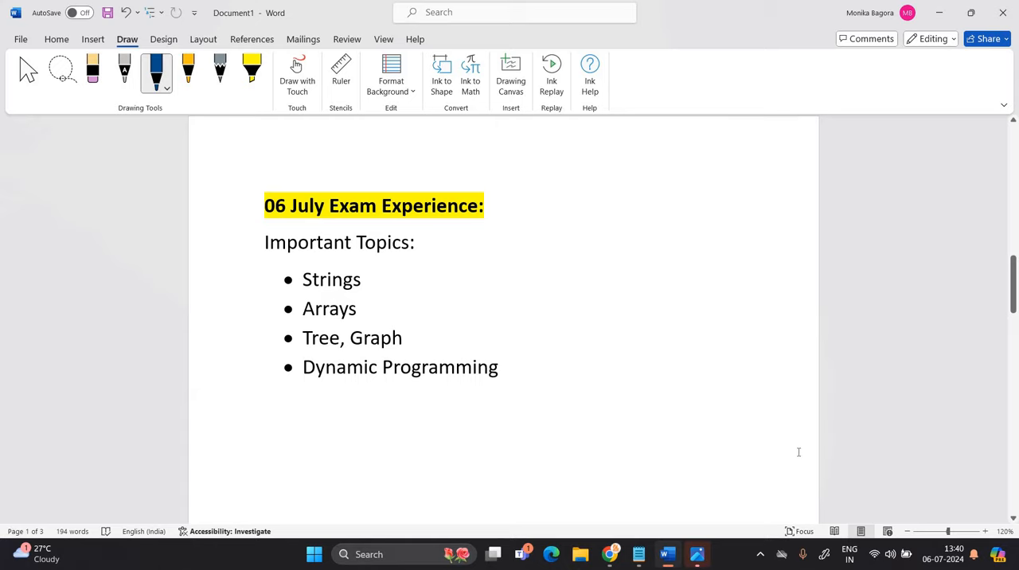
click(698, 554)
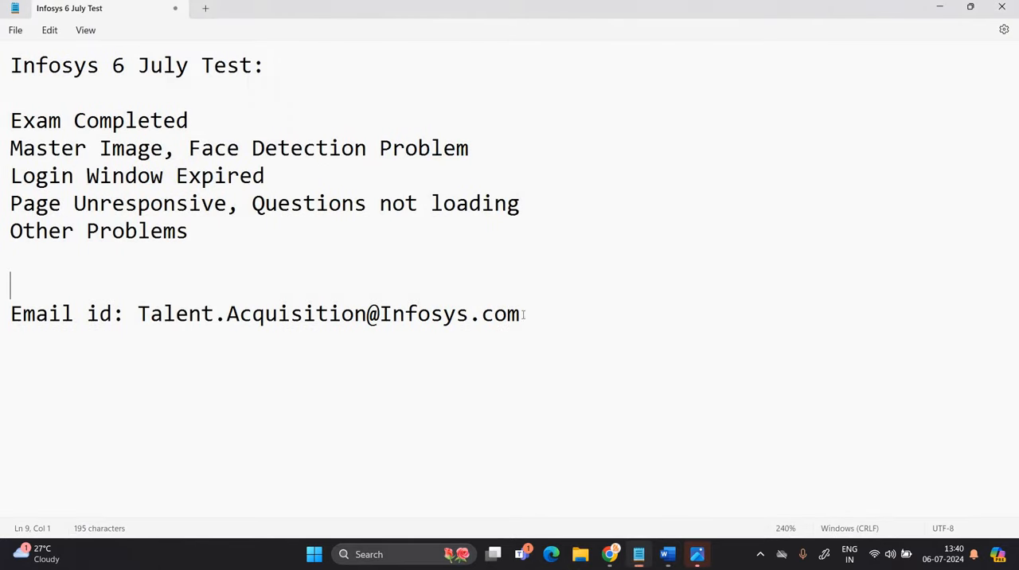
drag(148, 314, 519, 314)
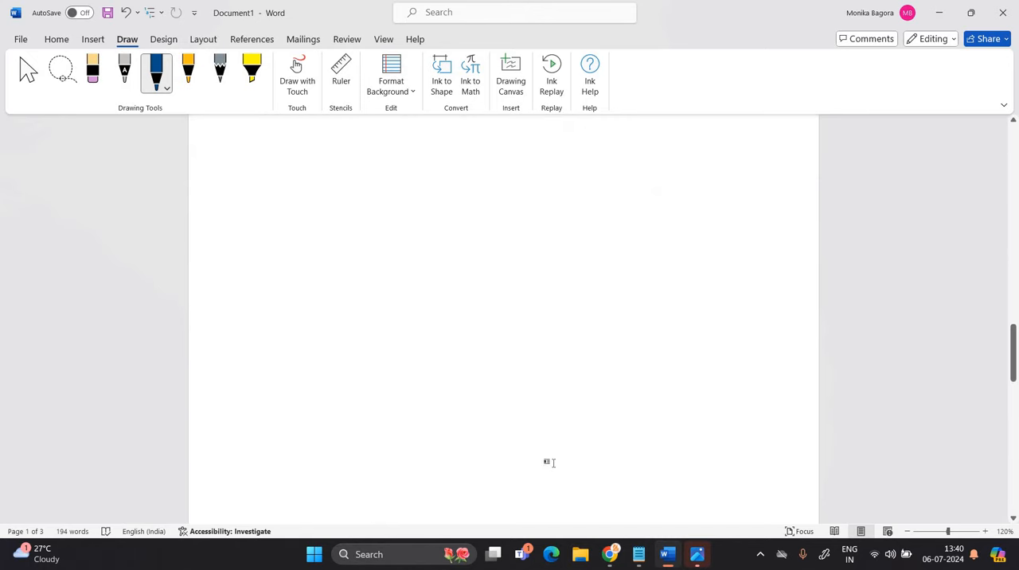
- Ink 30 mins and mail beside the login-window-expired image and tick the exam-experience heading
scroll(down, 3)
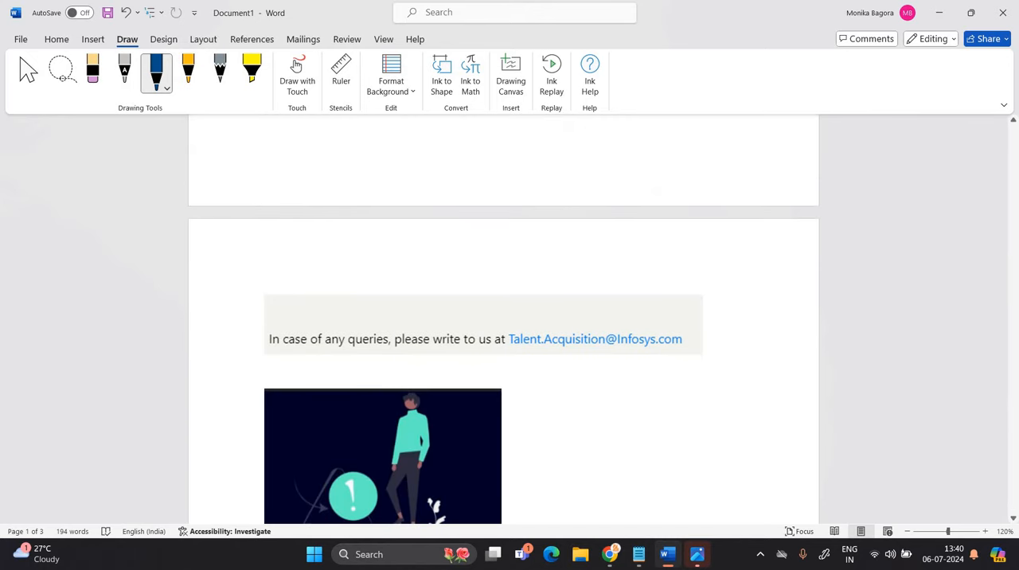
scroll(down, 3)
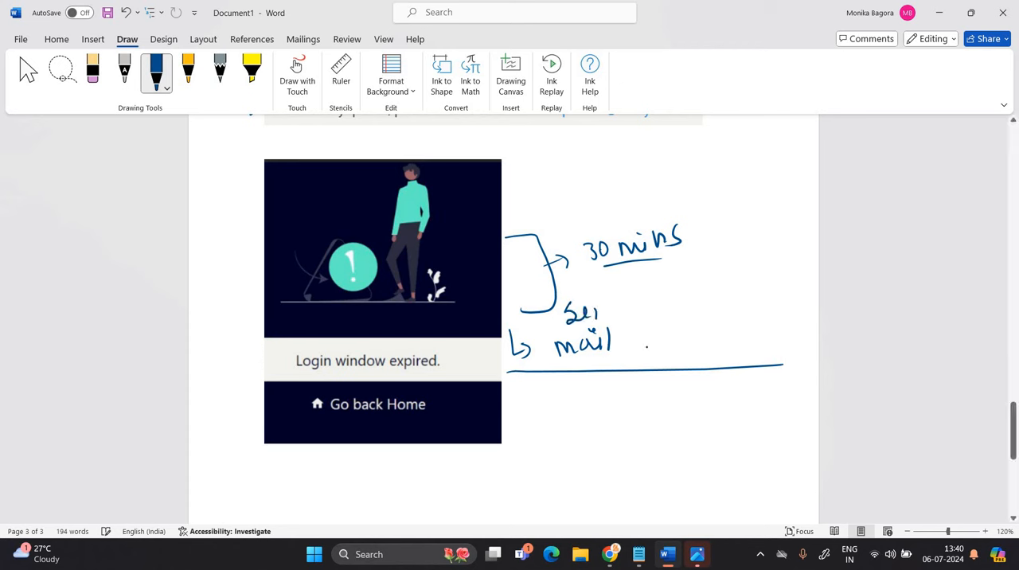
drag(565, 311, 669, 343)
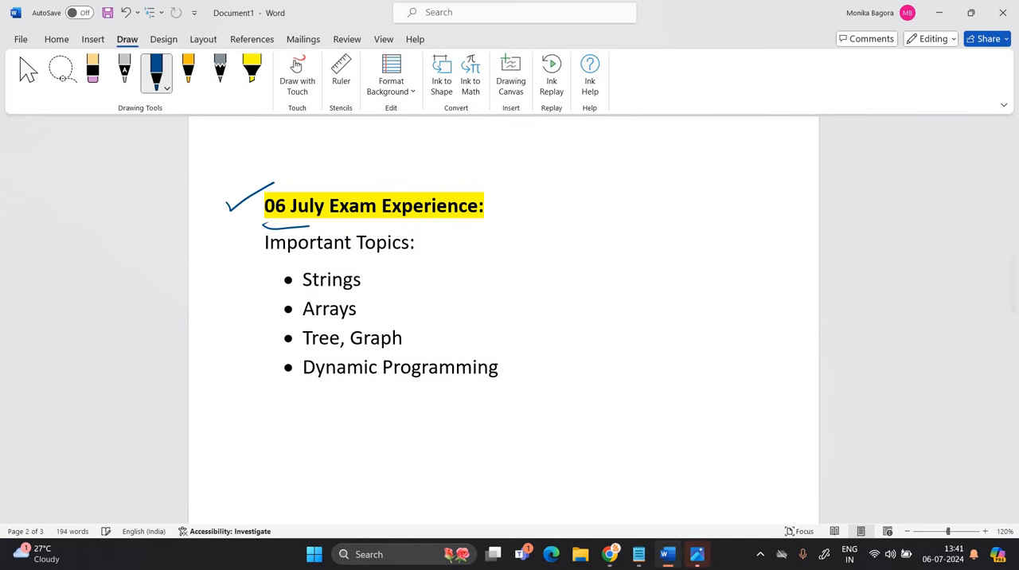
- Tick and bracket the topic bullets: Strings, Arrays, Tree, Graph, Dynamic Programming underlined
drag(267, 236, 538, 231)
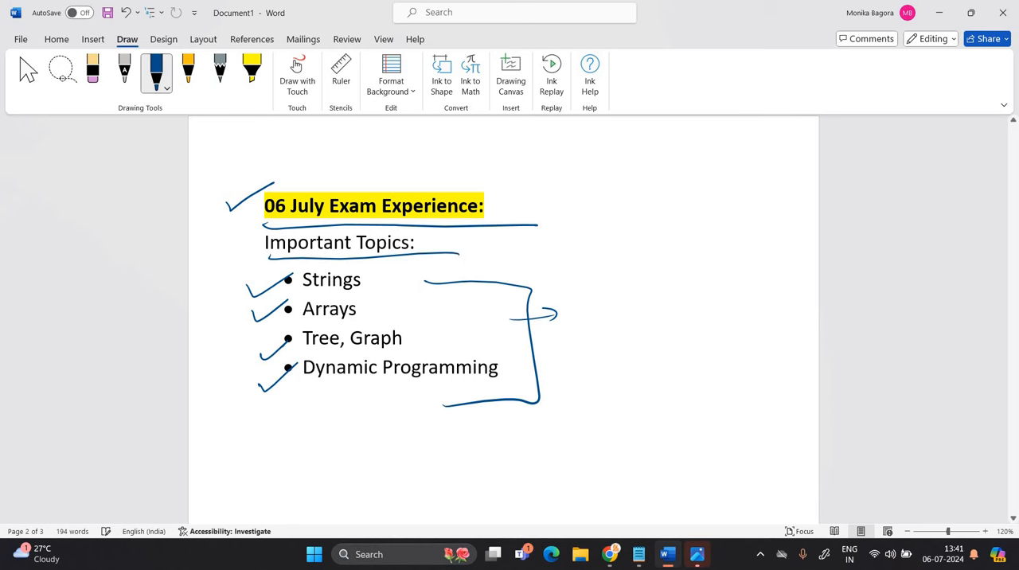
drag(366, 316, 398, 279)
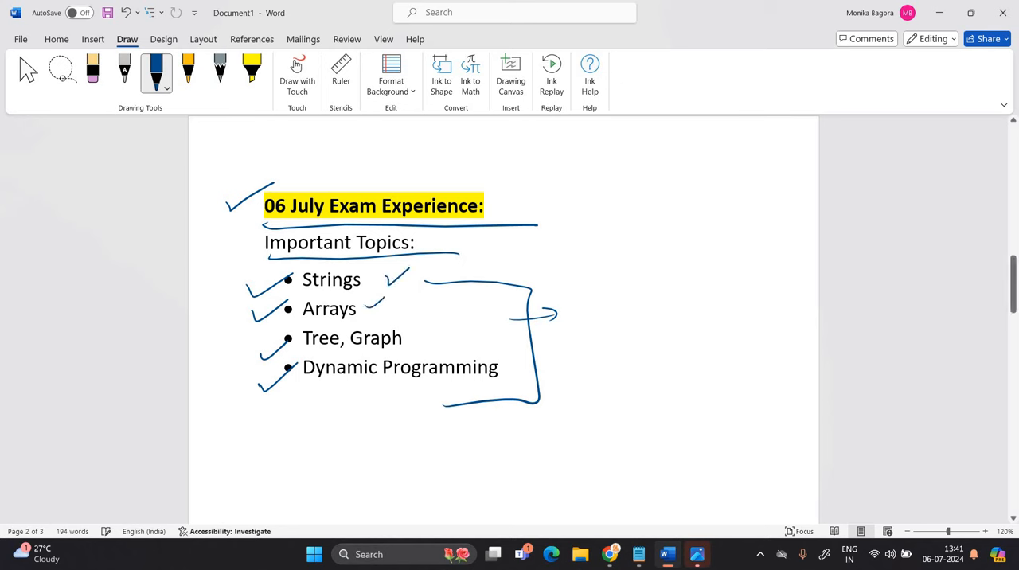
drag(414, 342, 449, 322)
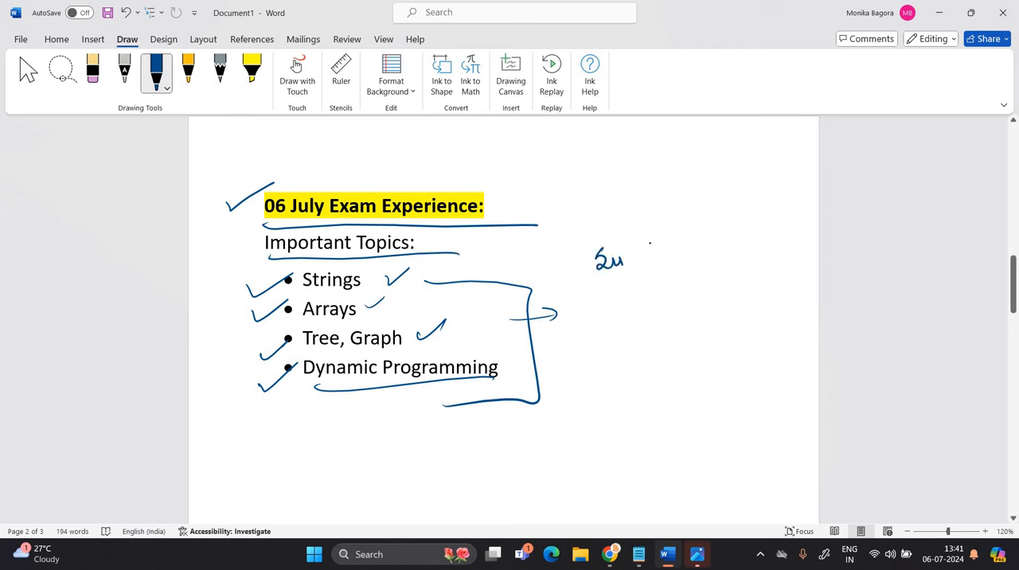
- Note subsequence and pairs of array, and write 07 July with a circled tick beside the heading
drag(629, 251, 693, 258)
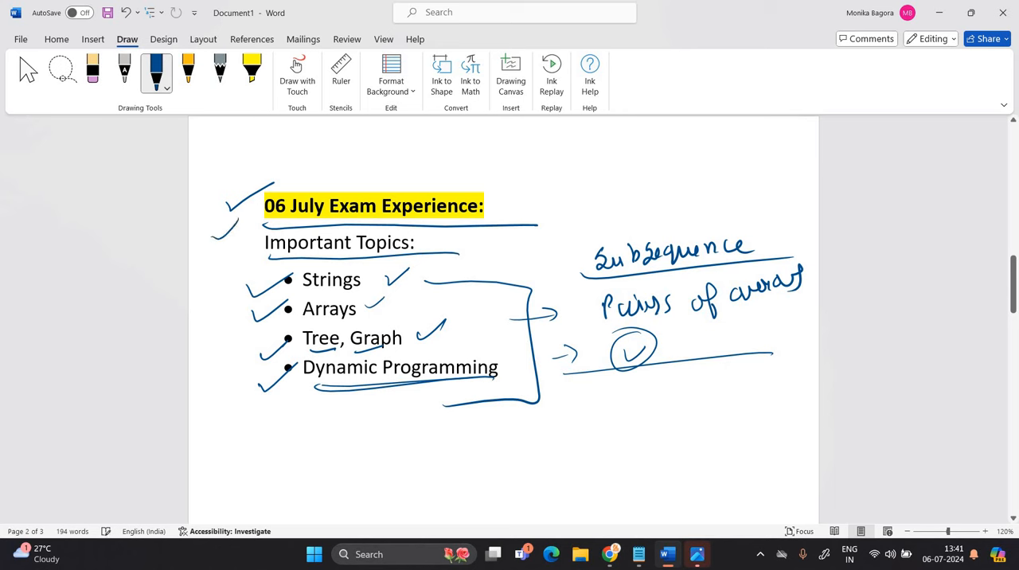
drag(535, 194, 541, 210)
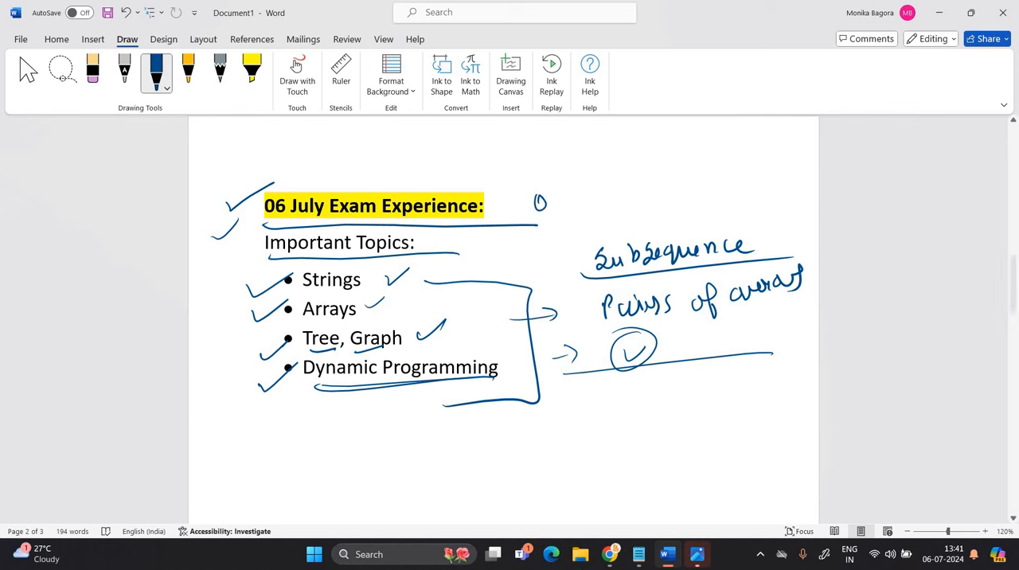
drag(557, 194, 650, 195)
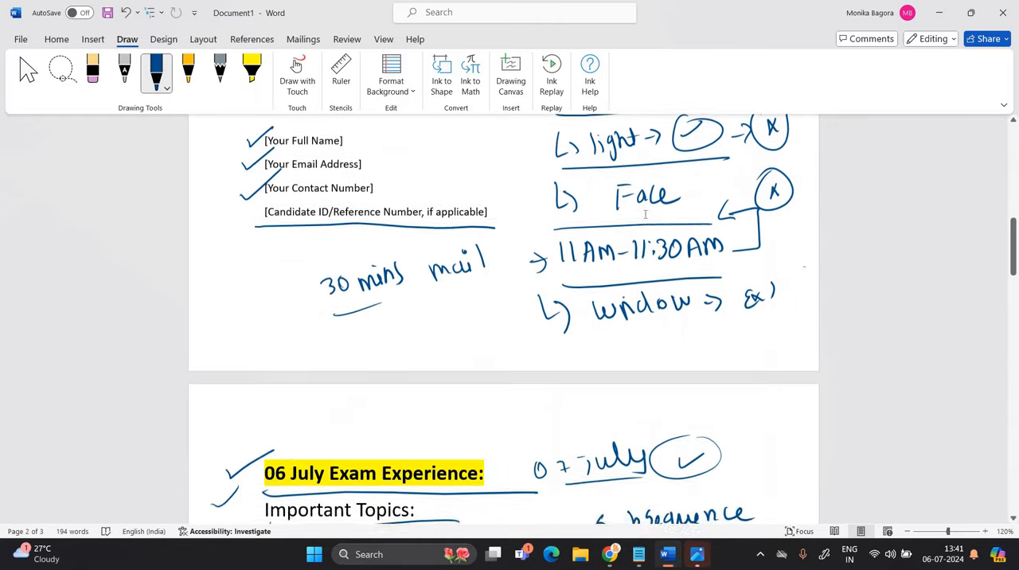
- Rule off an Issue area and handwrite Master Image as the first point
scroll(down, 3)
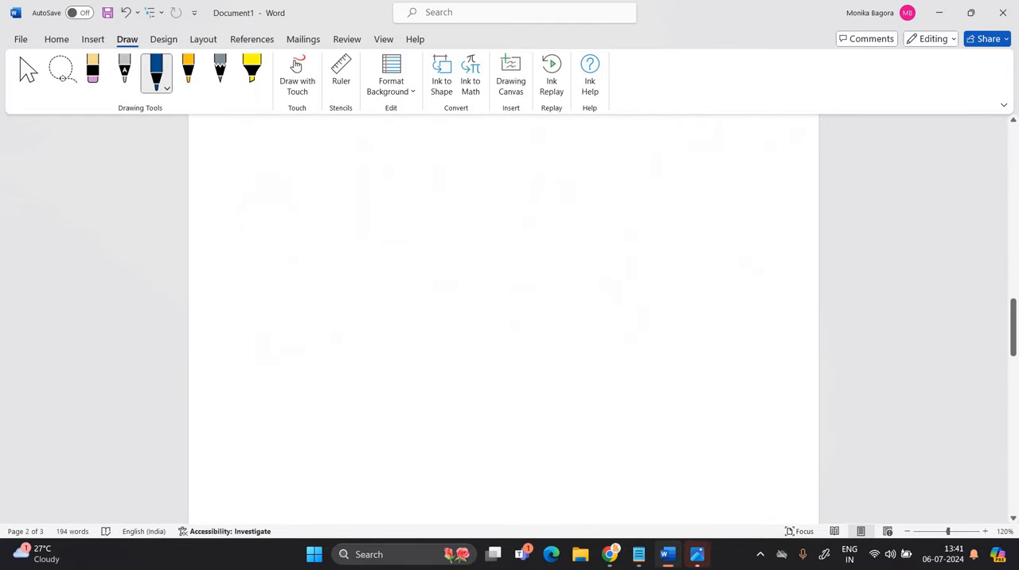
drag(191, 147, 582, 146)
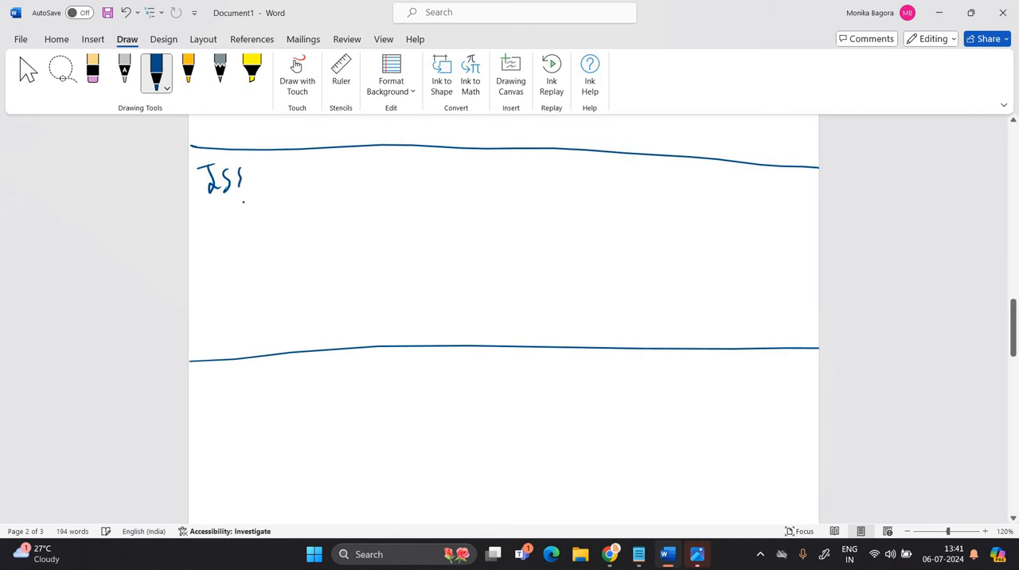
drag(231, 175, 255, 239)
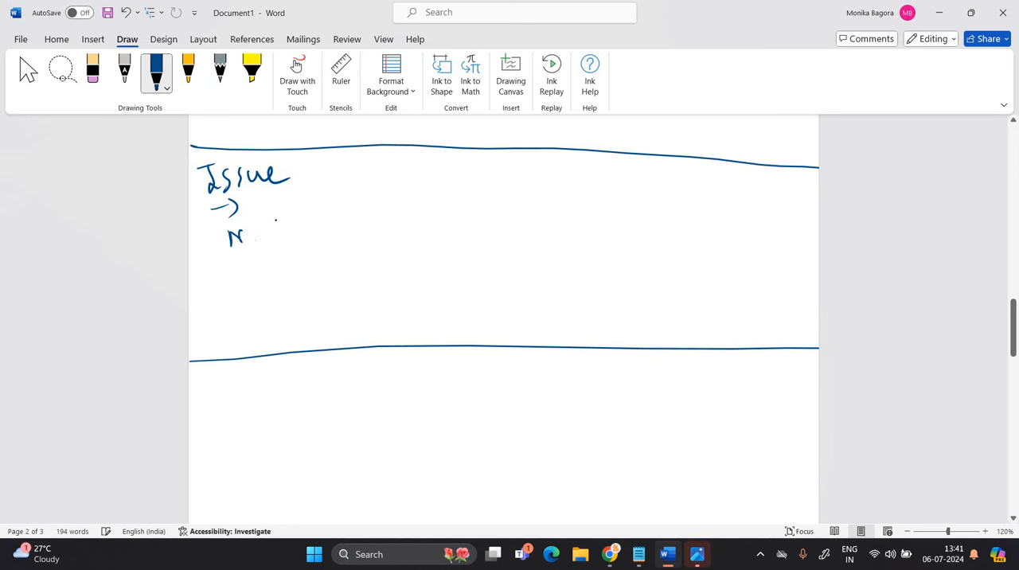
drag(231, 239, 319, 231)
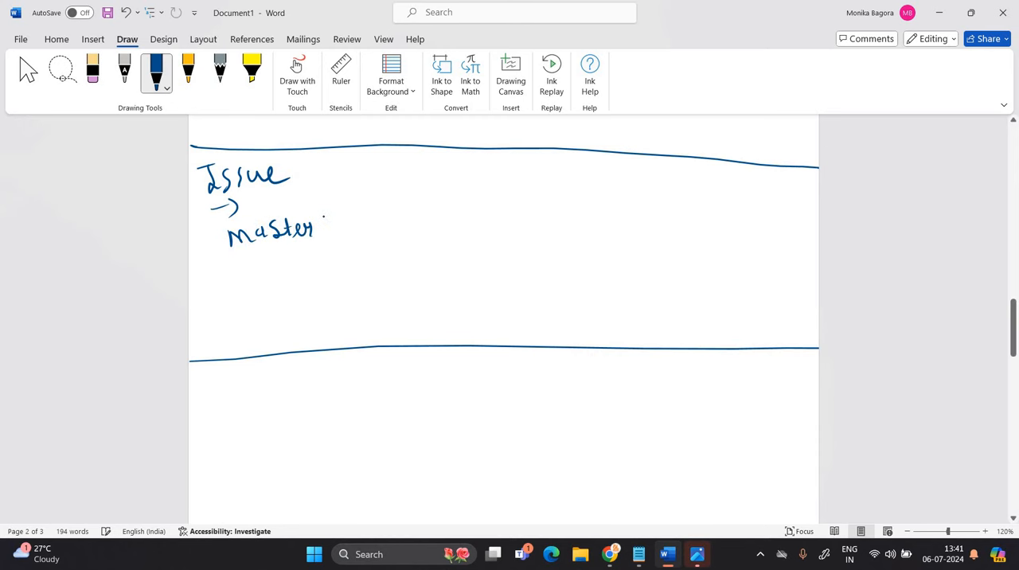
drag(322, 231, 390, 220)
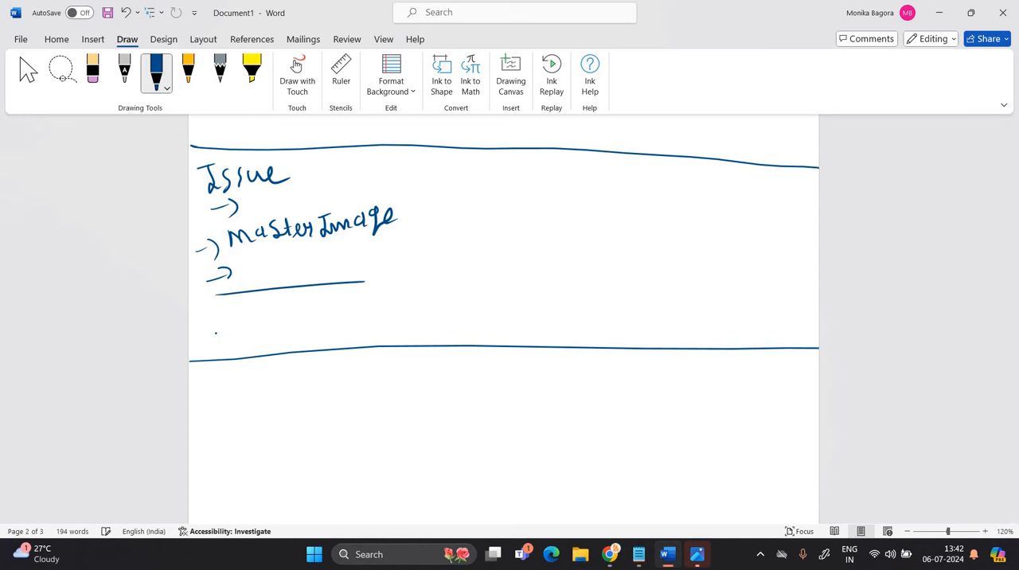
- Add an arrowed 'Exam com → connect section' note and 'during exam' after Master Image
drag(203, 342, 406, 342)
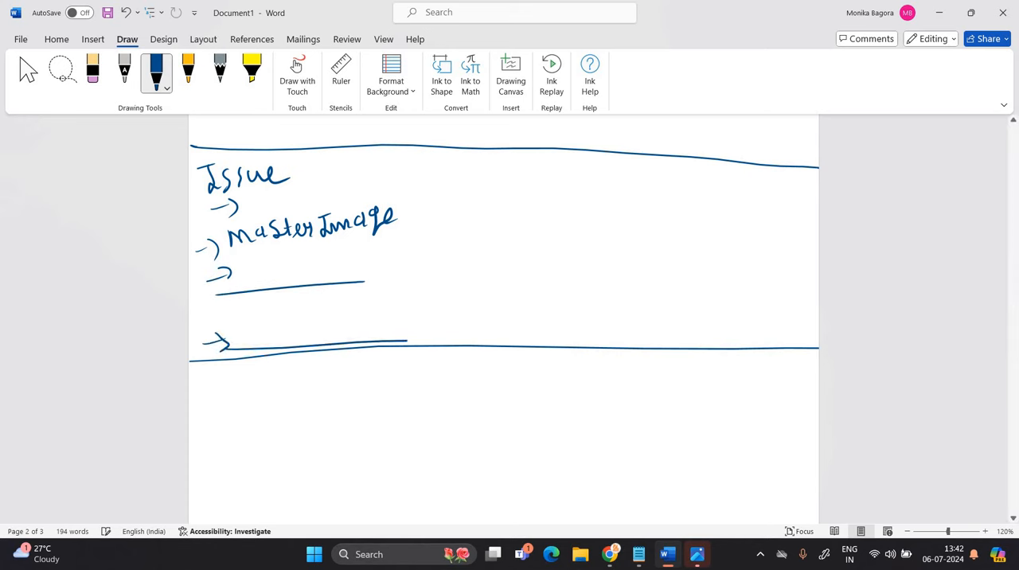
drag(268, 327, 390, 332)
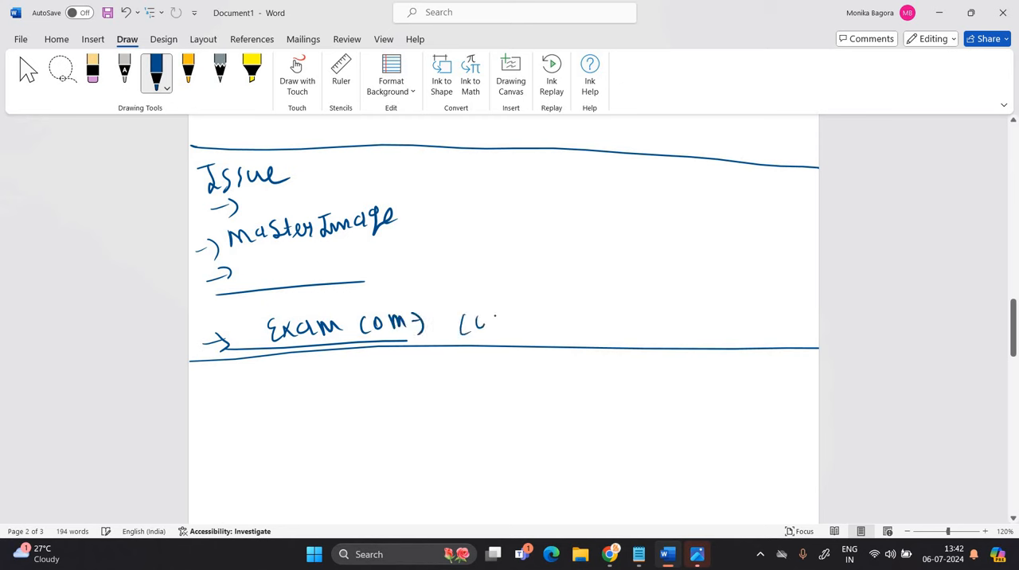
drag(462, 327, 565, 322)
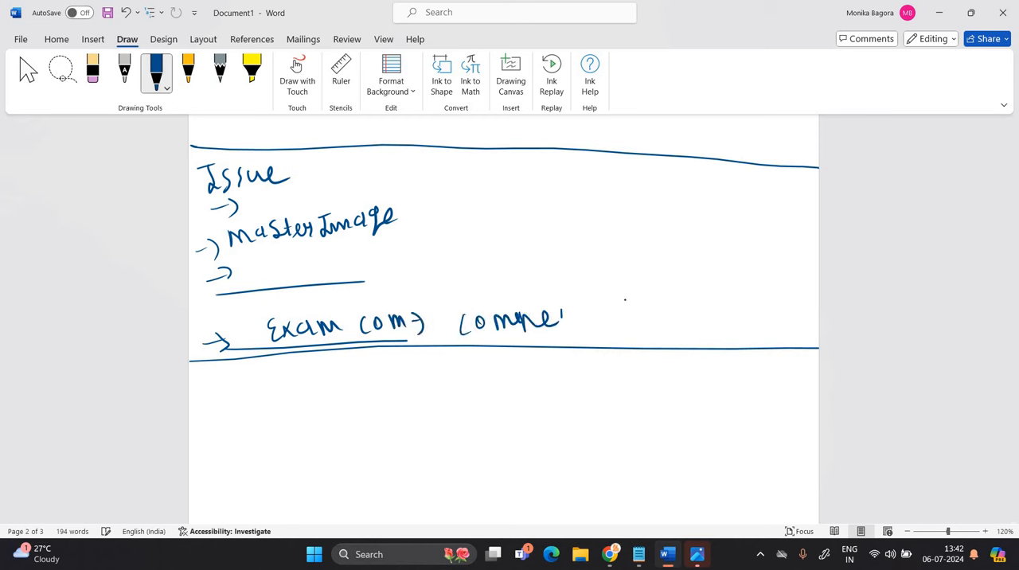
drag(613, 319, 669, 302)
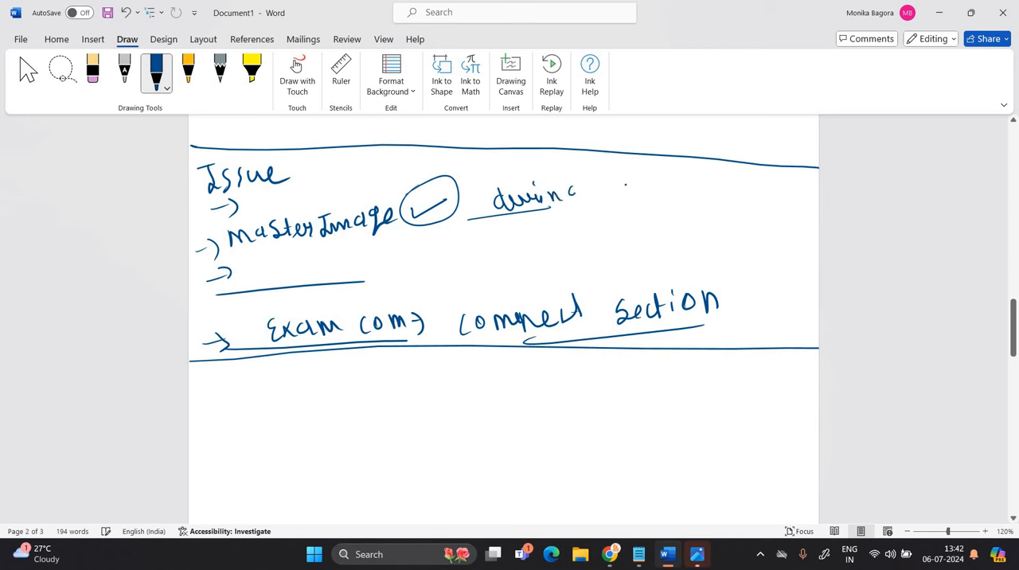
drag(605, 192, 669, 191)
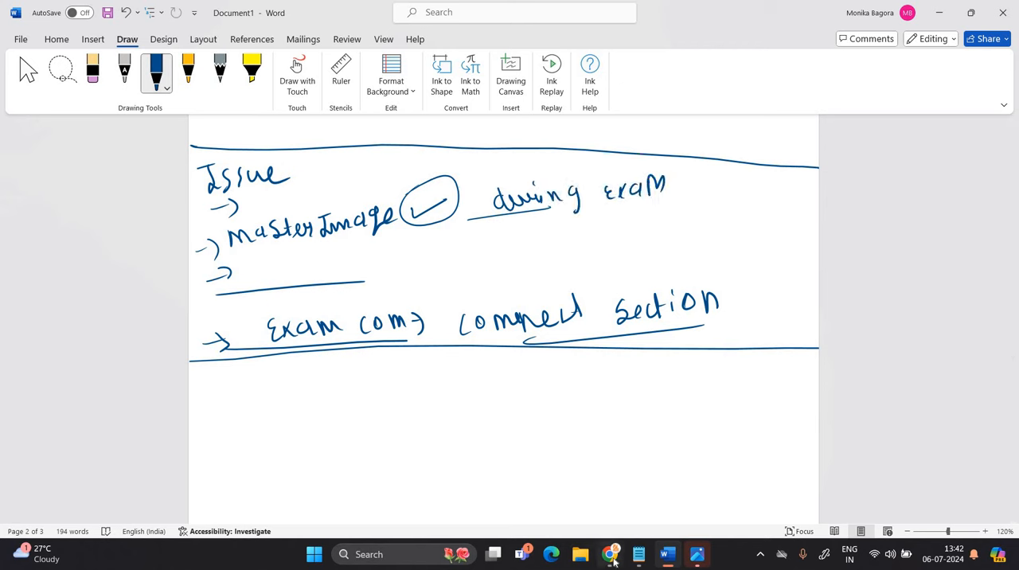
click(609, 554)
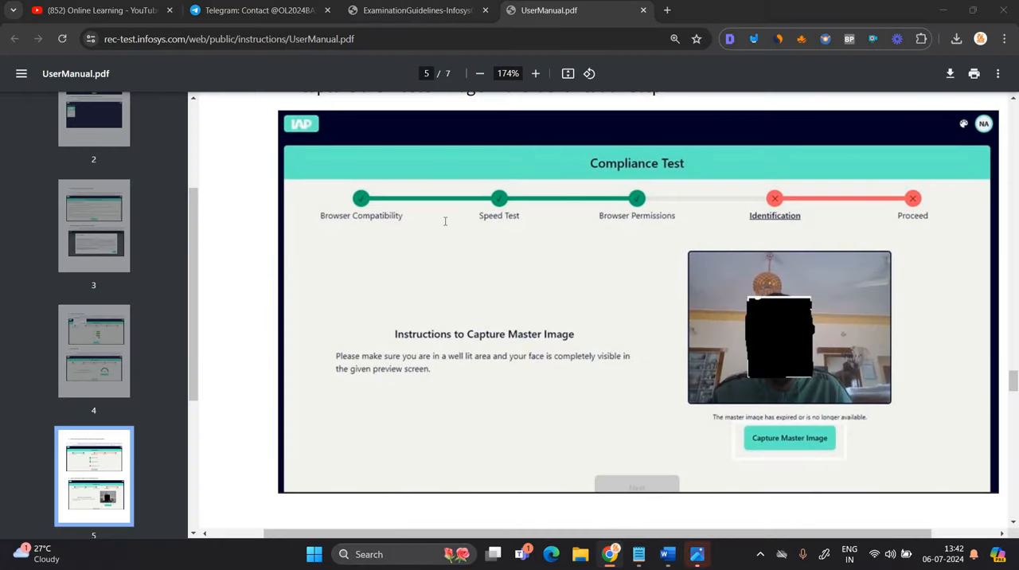
- Review the guidelines' Location and Other Requirements at 122% zoom, highlighting the room lighting sentence
click(414, 11)
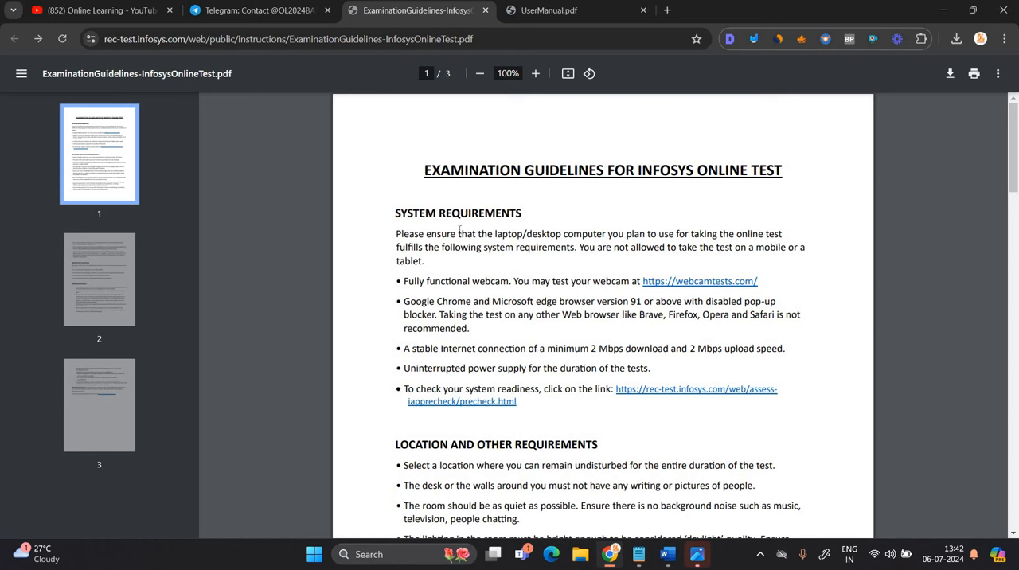
scroll(down, 3)
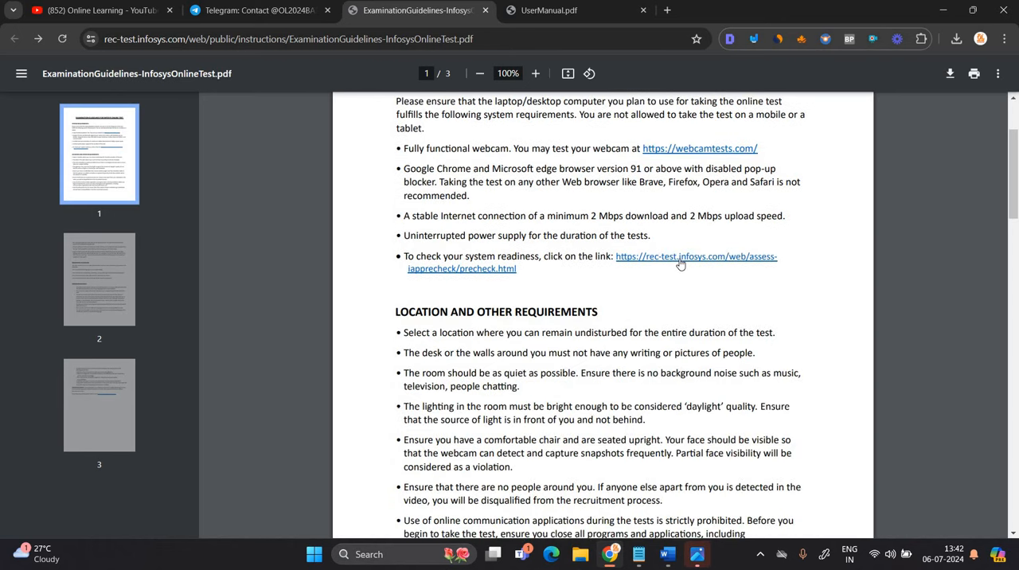
scroll(down, 3)
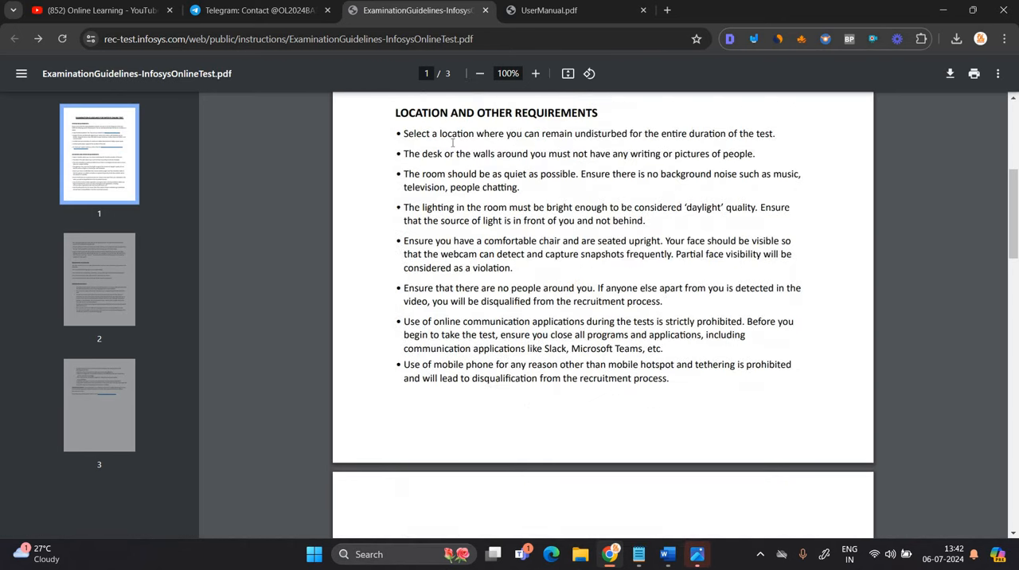
click(535, 73)
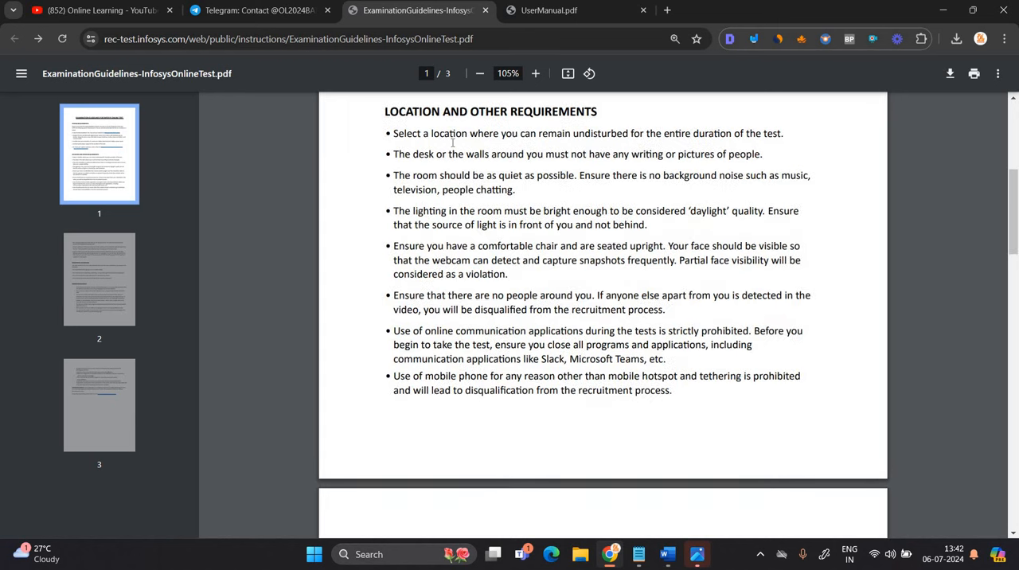
click(535, 73)
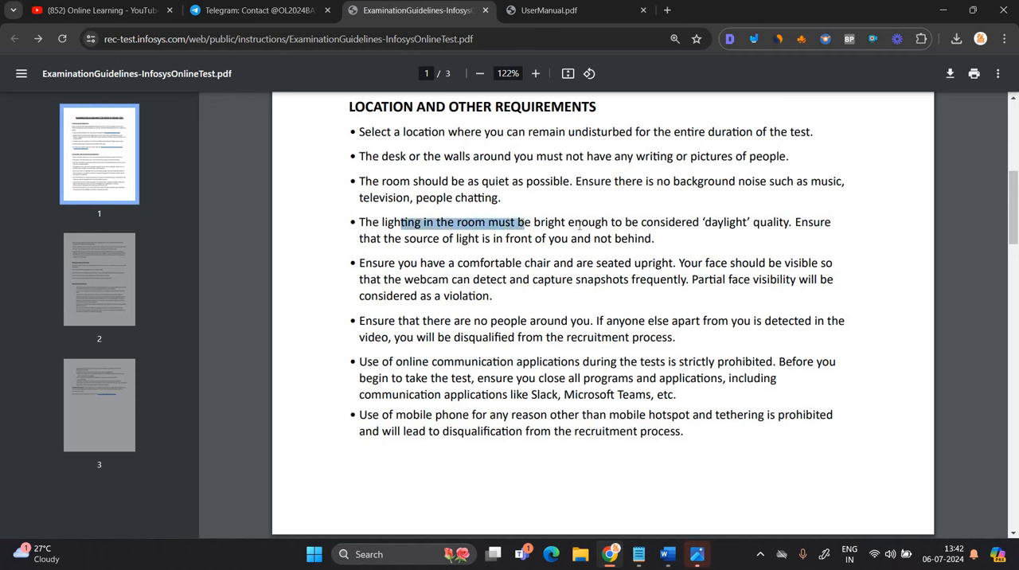
drag(523, 223, 752, 223)
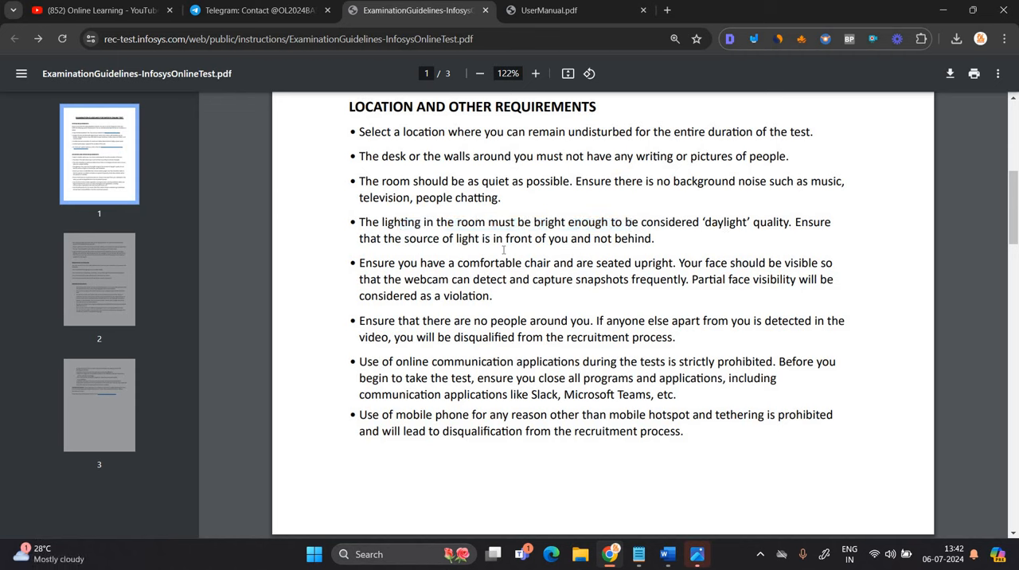
mouse_move(653, 250)
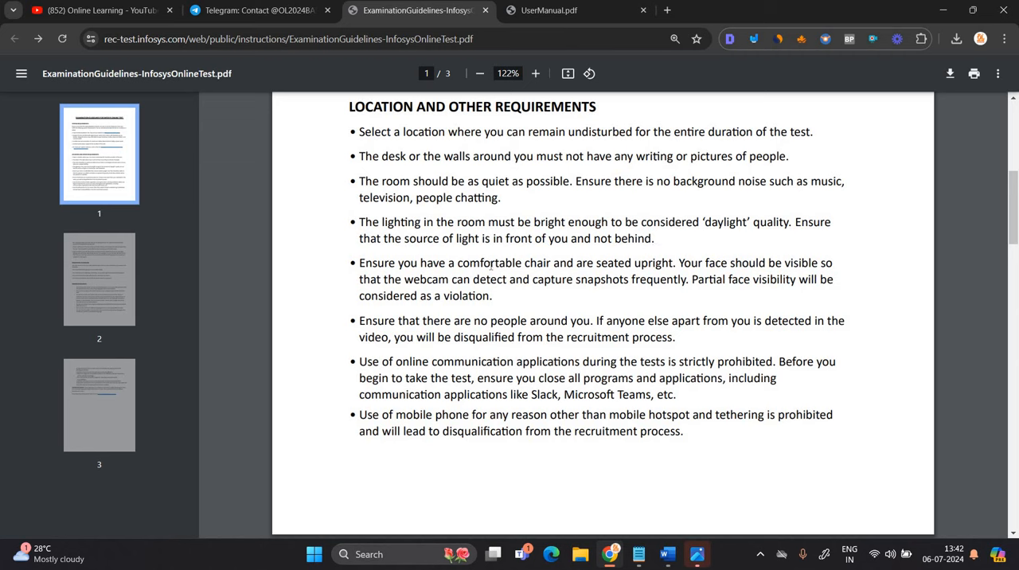
mouse_move(679, 270)
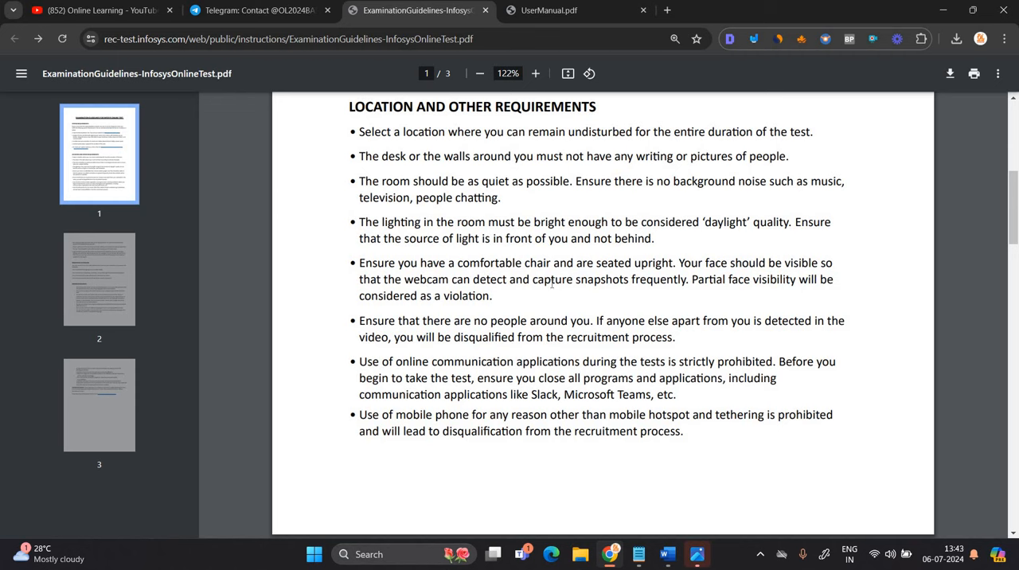
mouse_move(672, 288)
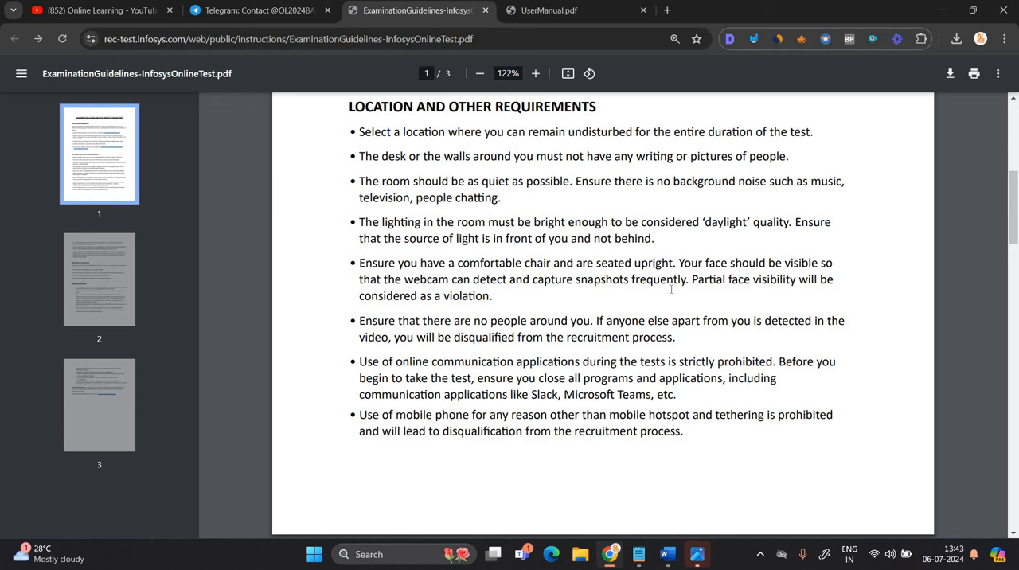
mouse_move(787, 296)
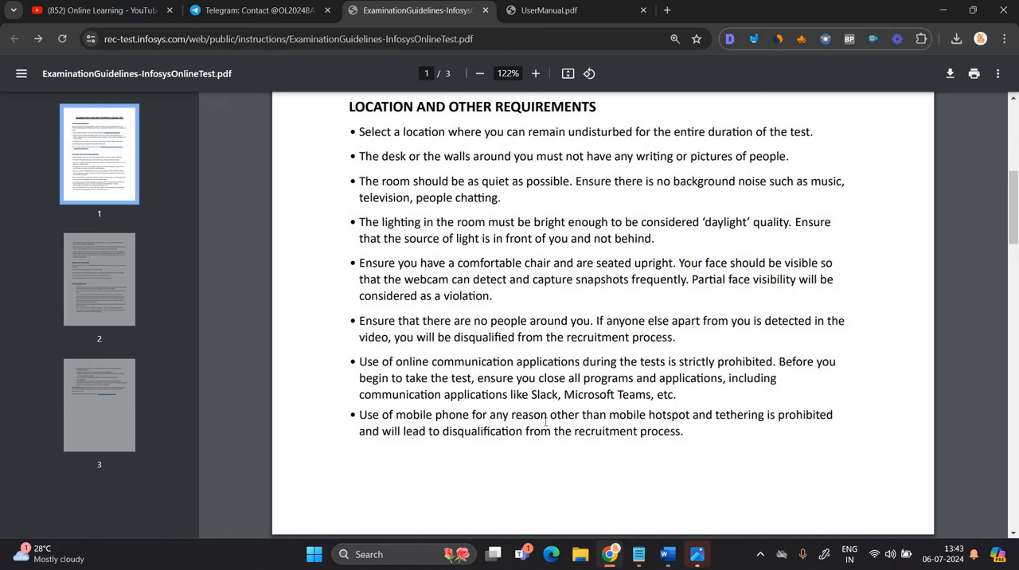
scroll(down, 3)
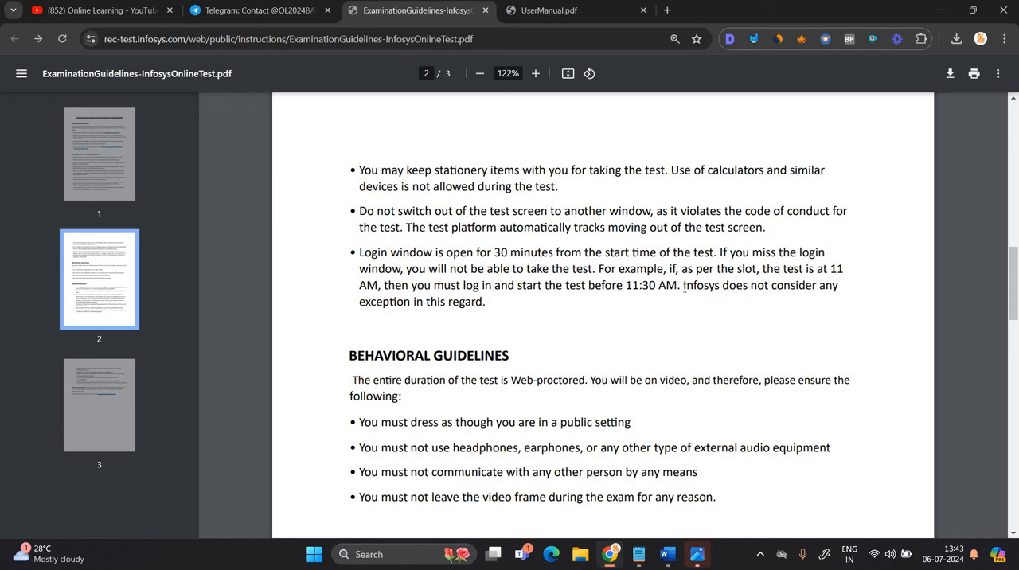
- Read the behavioural guidelines and examination rules, then bring up the Notepad test notes
scroll(down, 3)
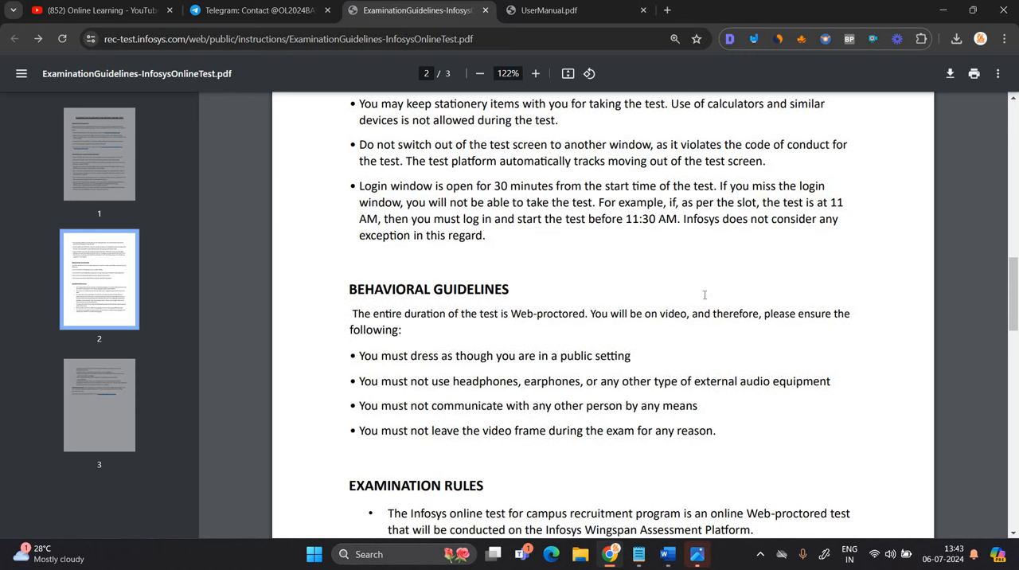
mouse_move(580, 255)
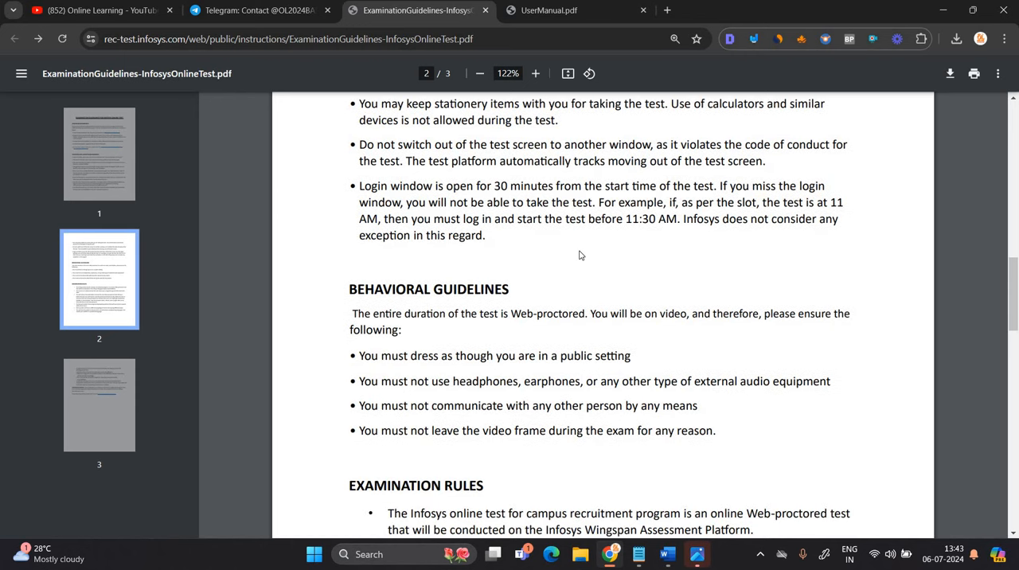
mouse_move(587, 243)
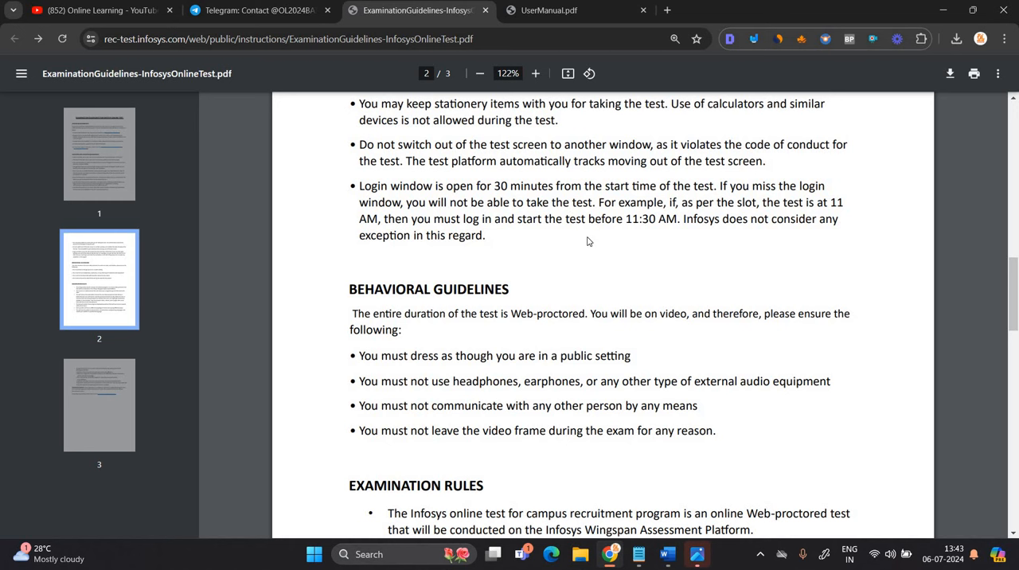
scroll(down, 3)
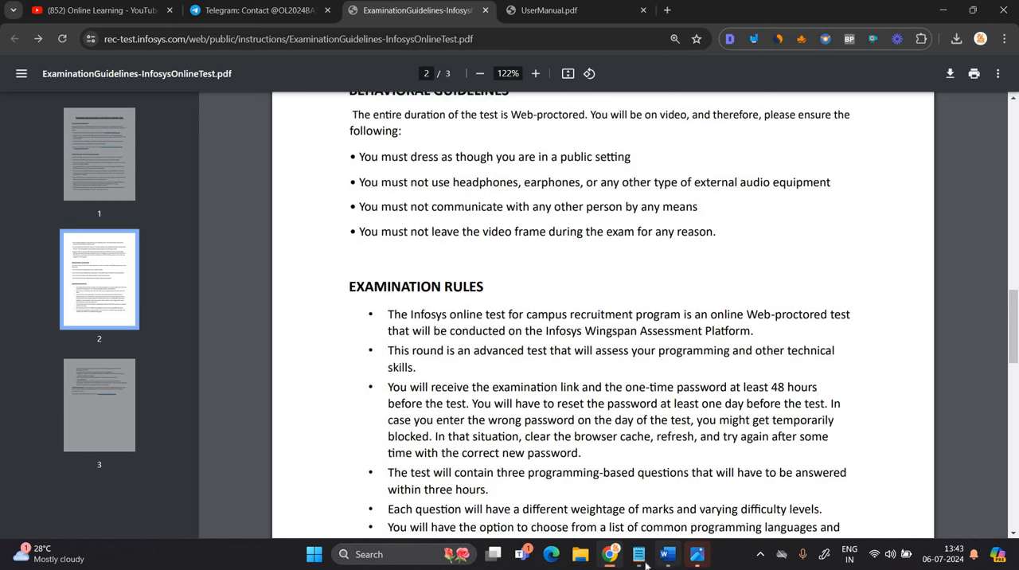
click(666, 554)
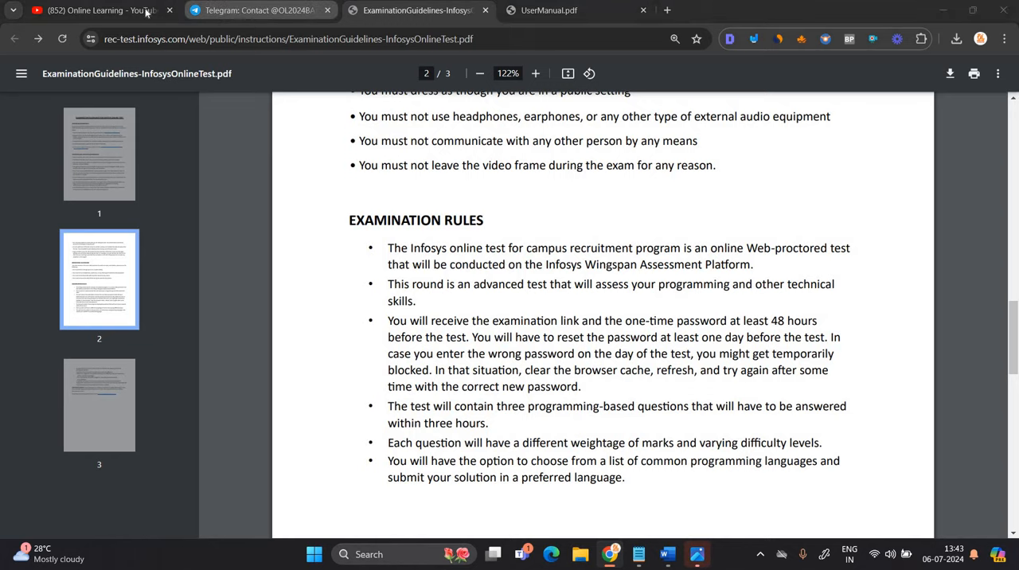
click(80, 9)
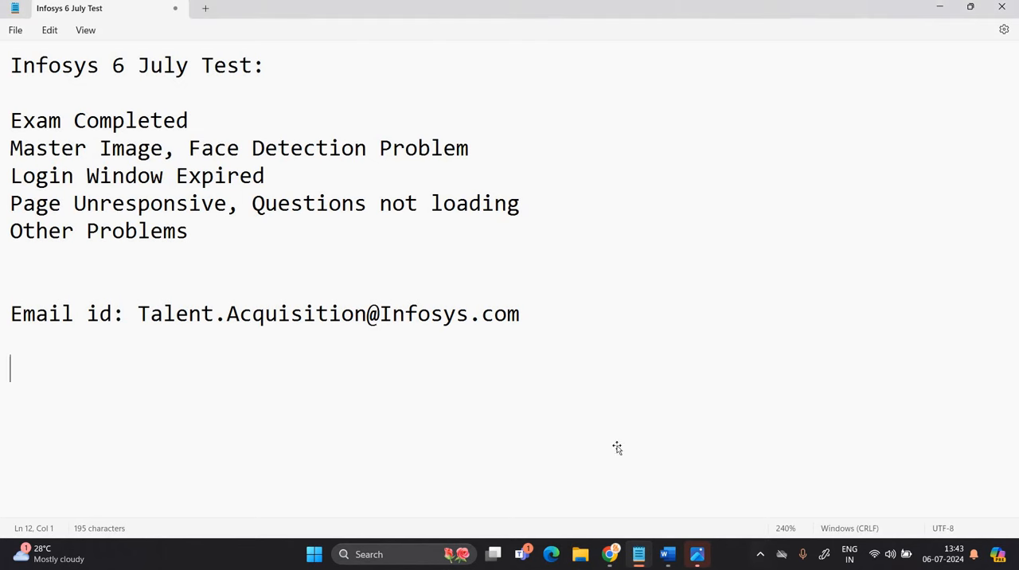
- Ink '11:30 AM →' with an underline beneath the connect-section note in the Word document
click(667, 554)
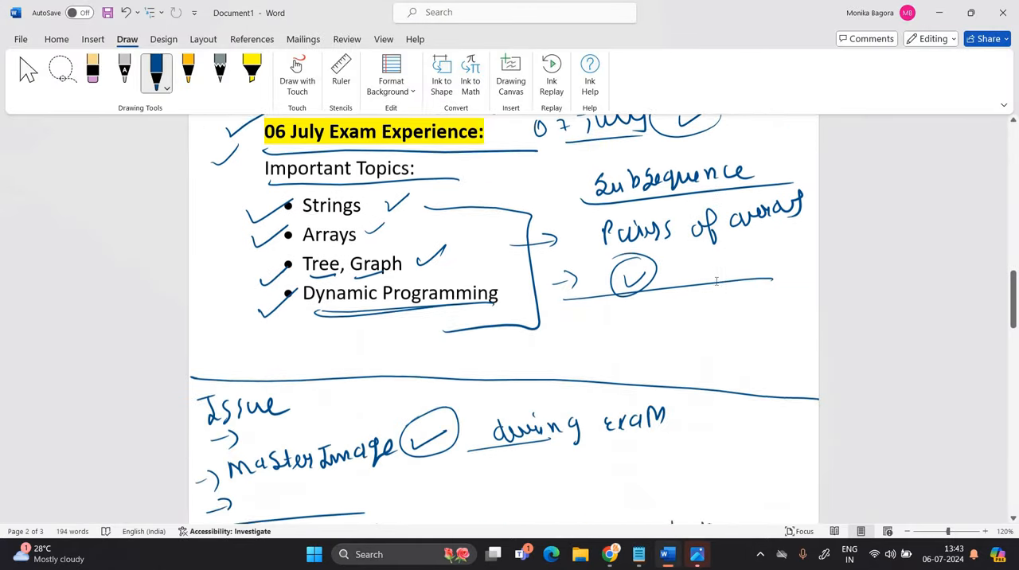
scroll(down, 3)
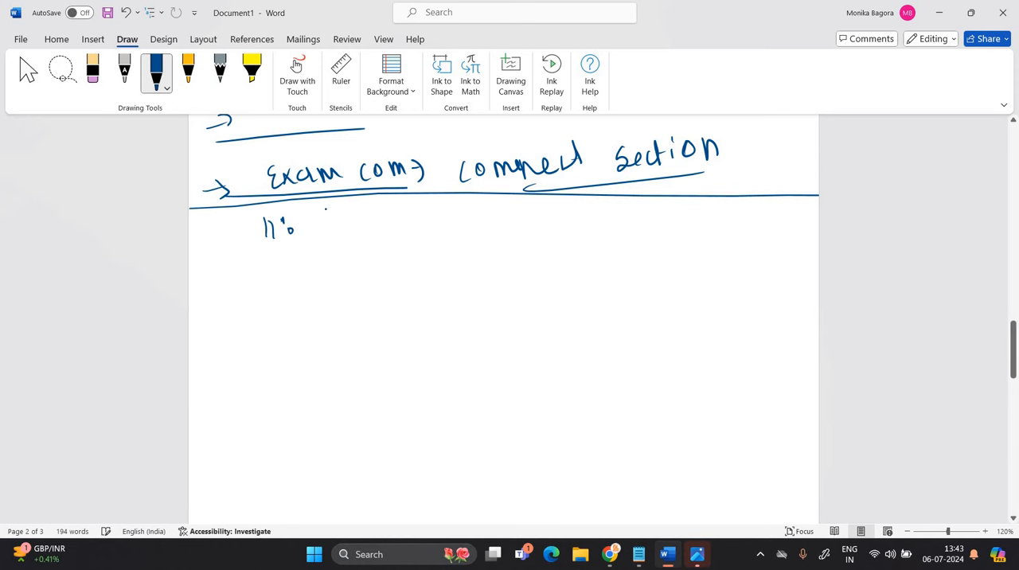
drag(302, 223, 391, 231)
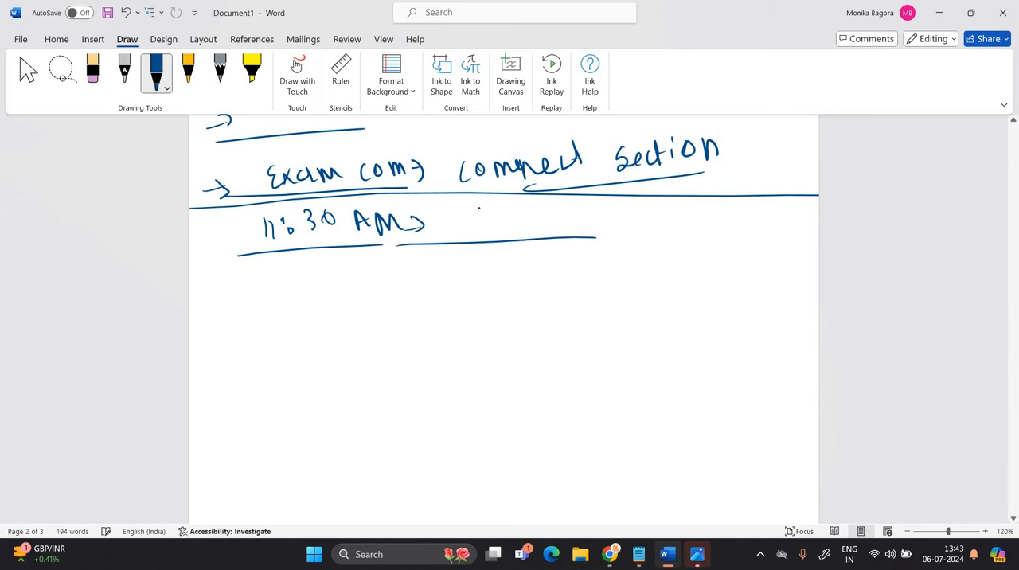
drag(459, 207, 589, 231)
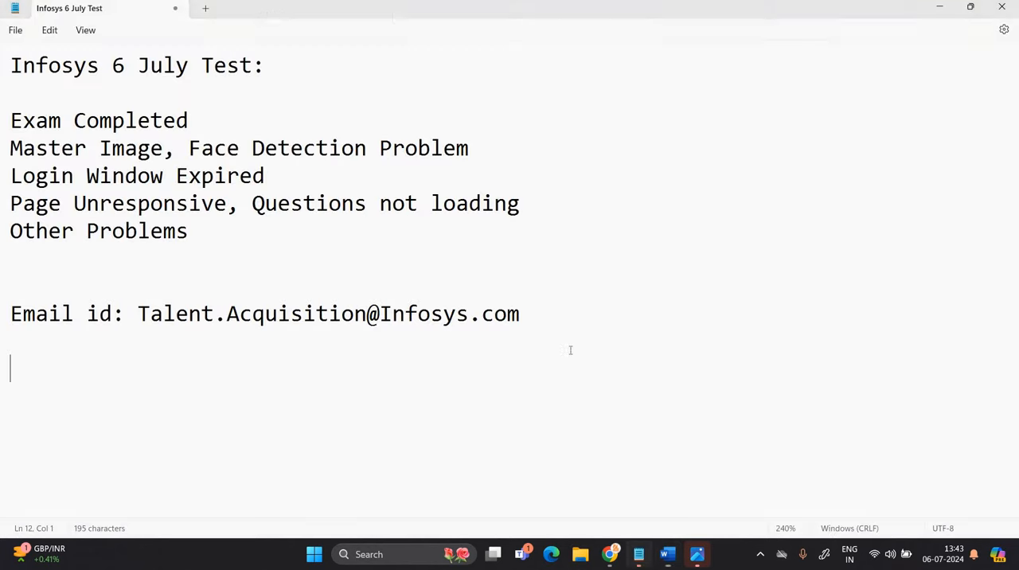
- Bring up 'Infosys master image problems.png' in Windows Photos
drag(137, 312, 519, 312)
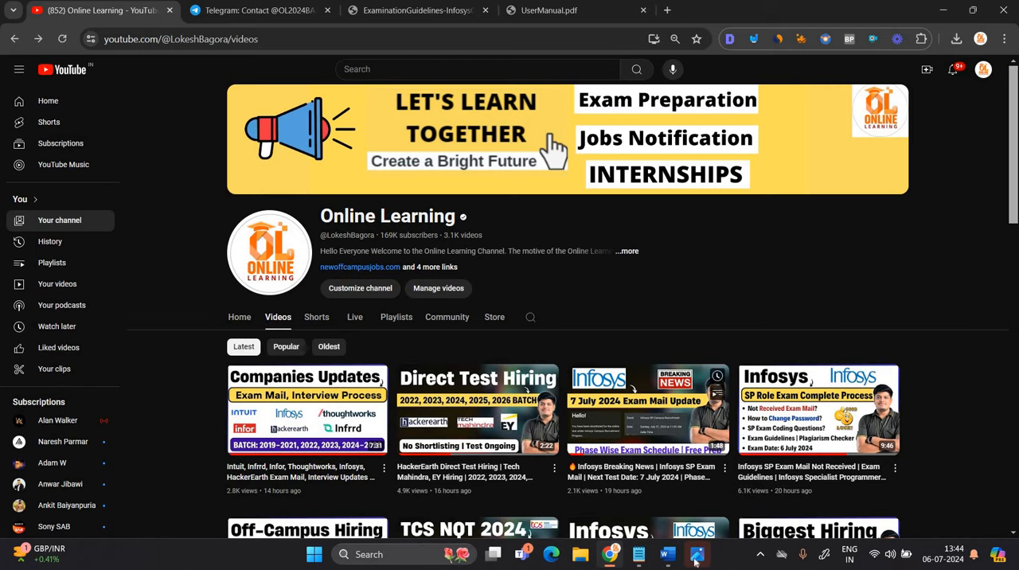
click(696, 554)
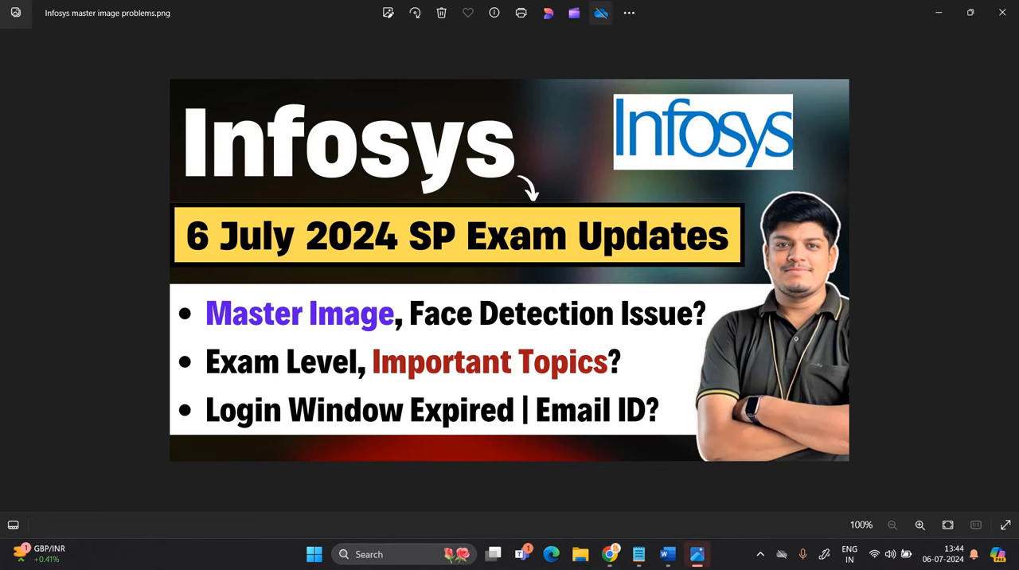